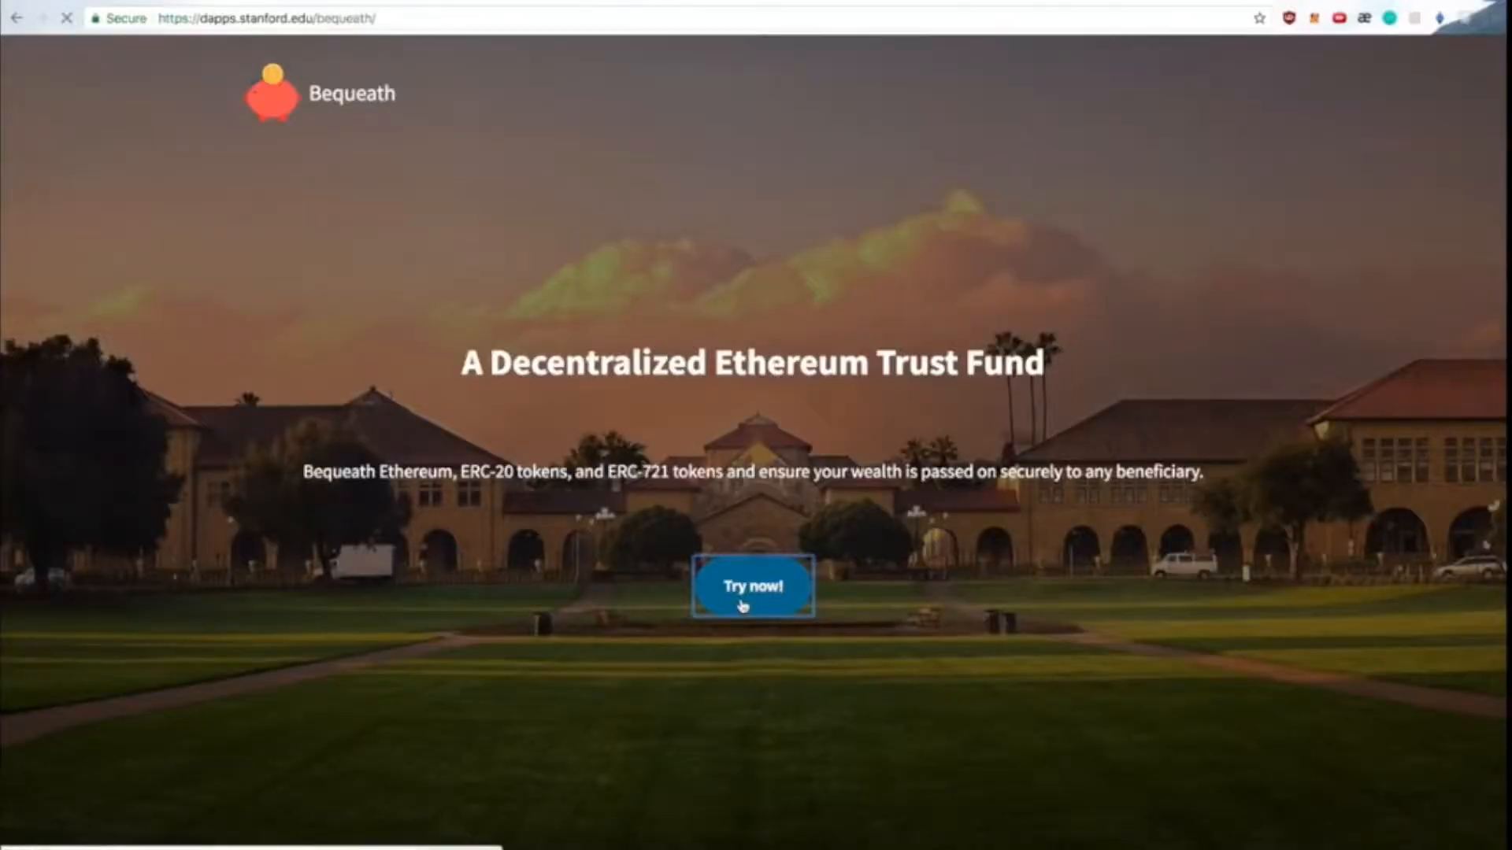
- Enter the Bequeath app and fill the primary beneficiary address with a release date
click(753, 586)
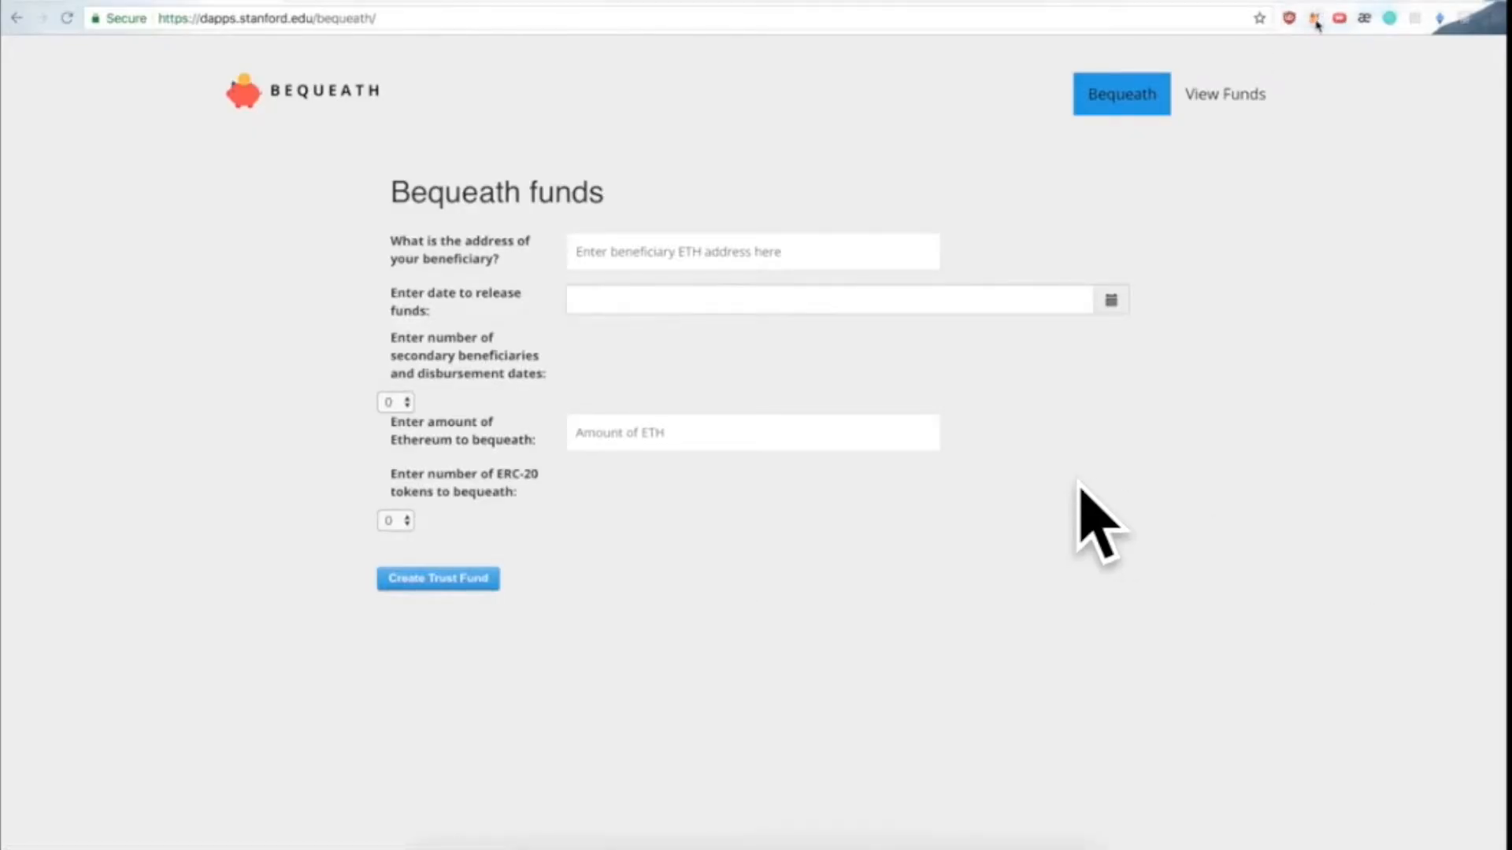
click(1313, 17)
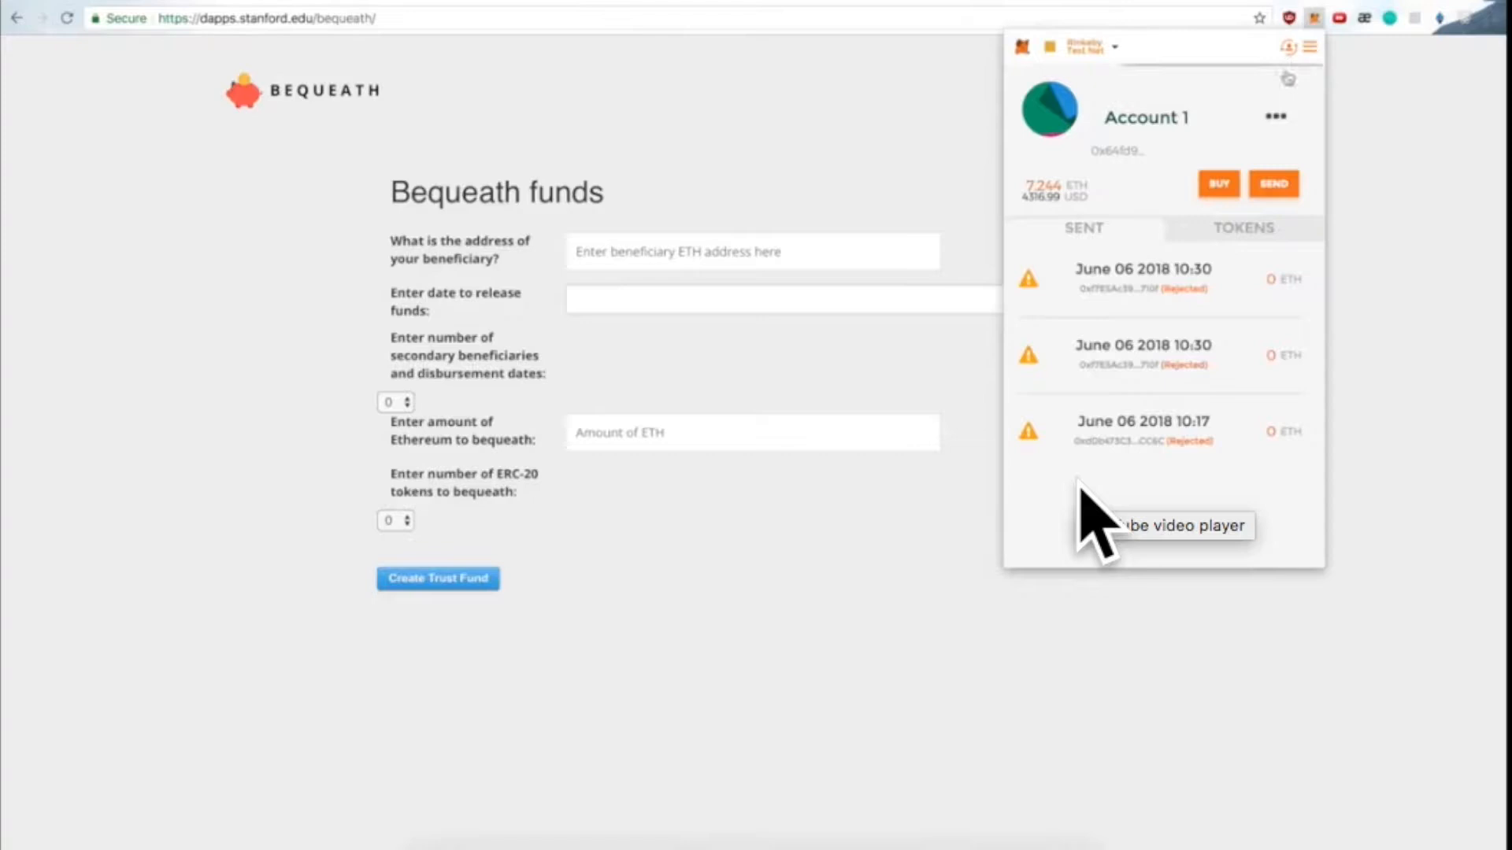
click(1273, 117)
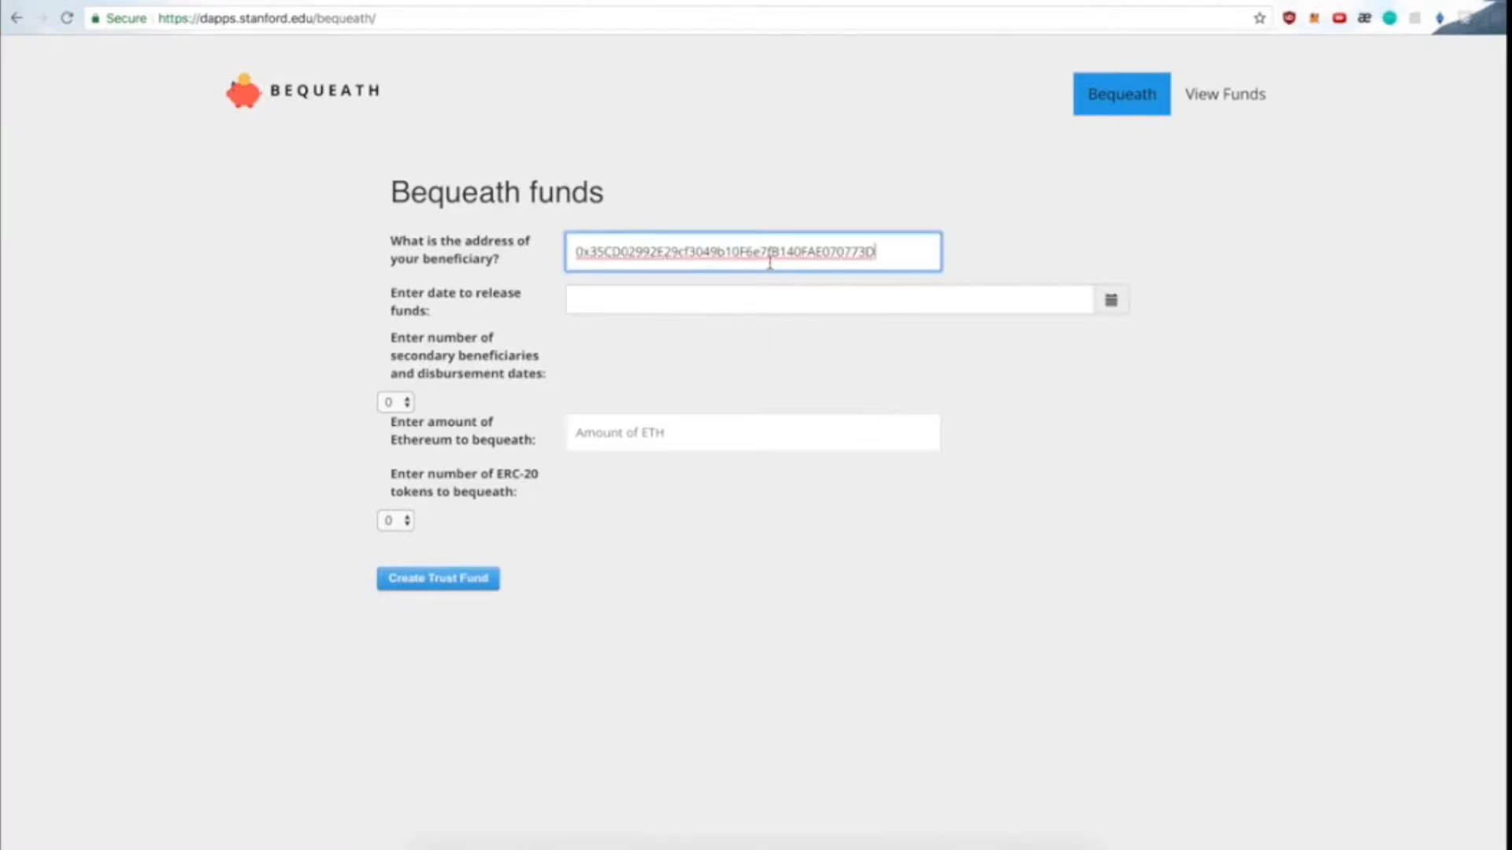
click(829, 299)
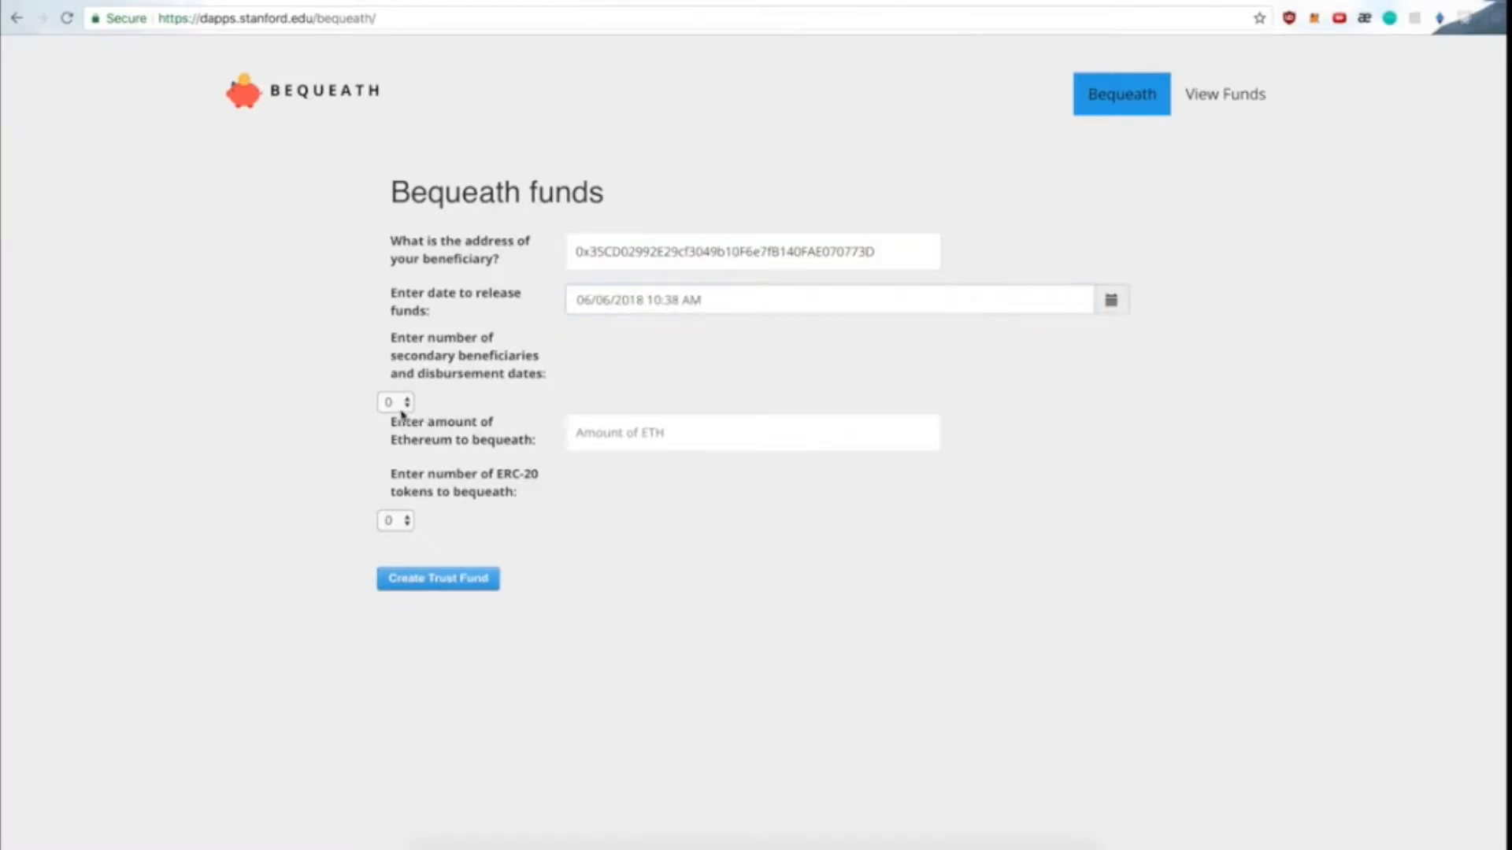
- Add one secondary beneficiary using the copied wallet account address
click(407, 397)
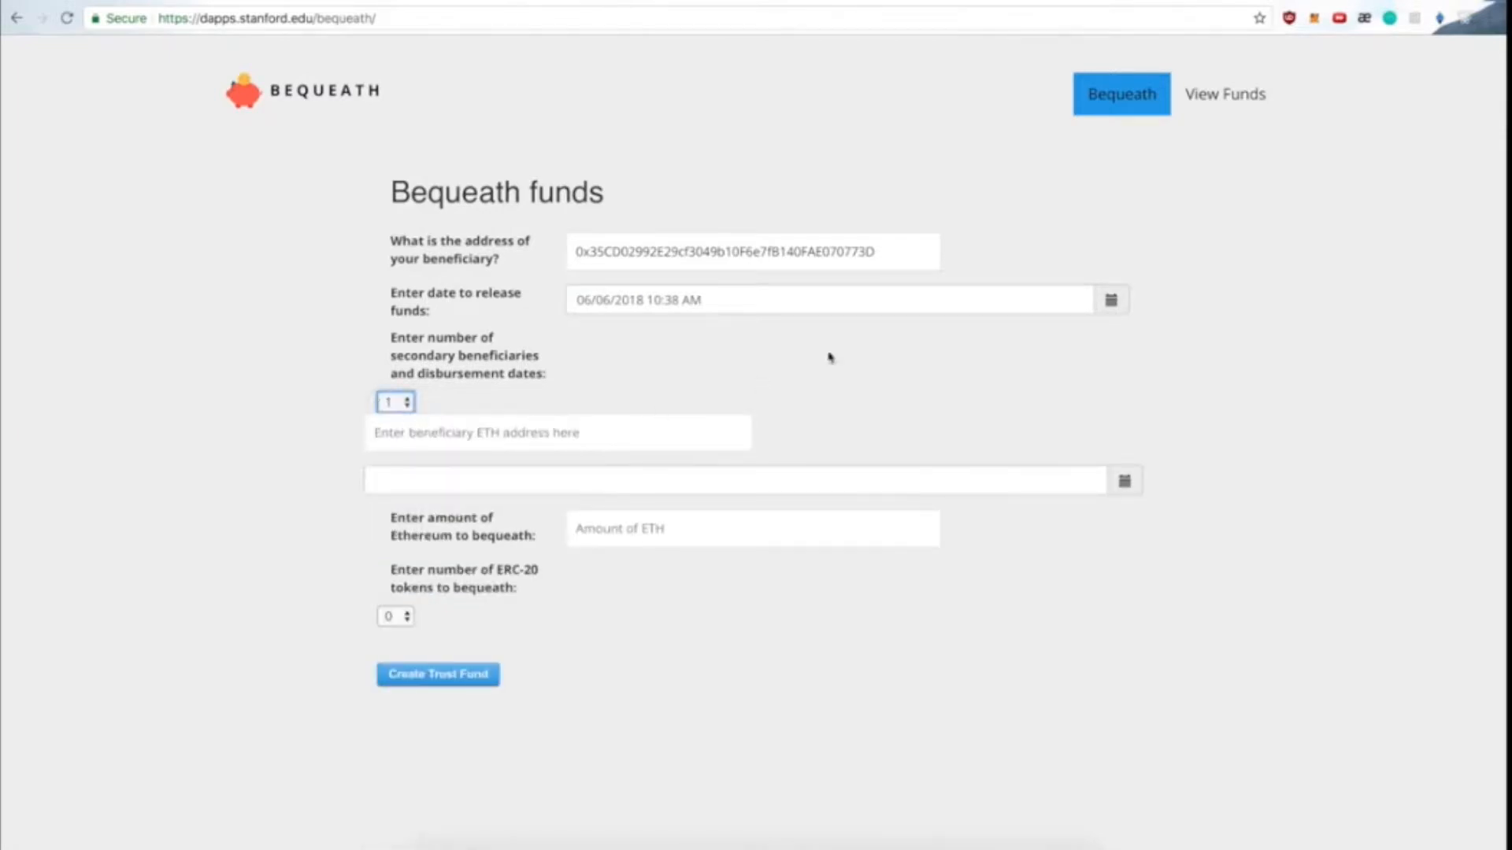
click(1314, 17)
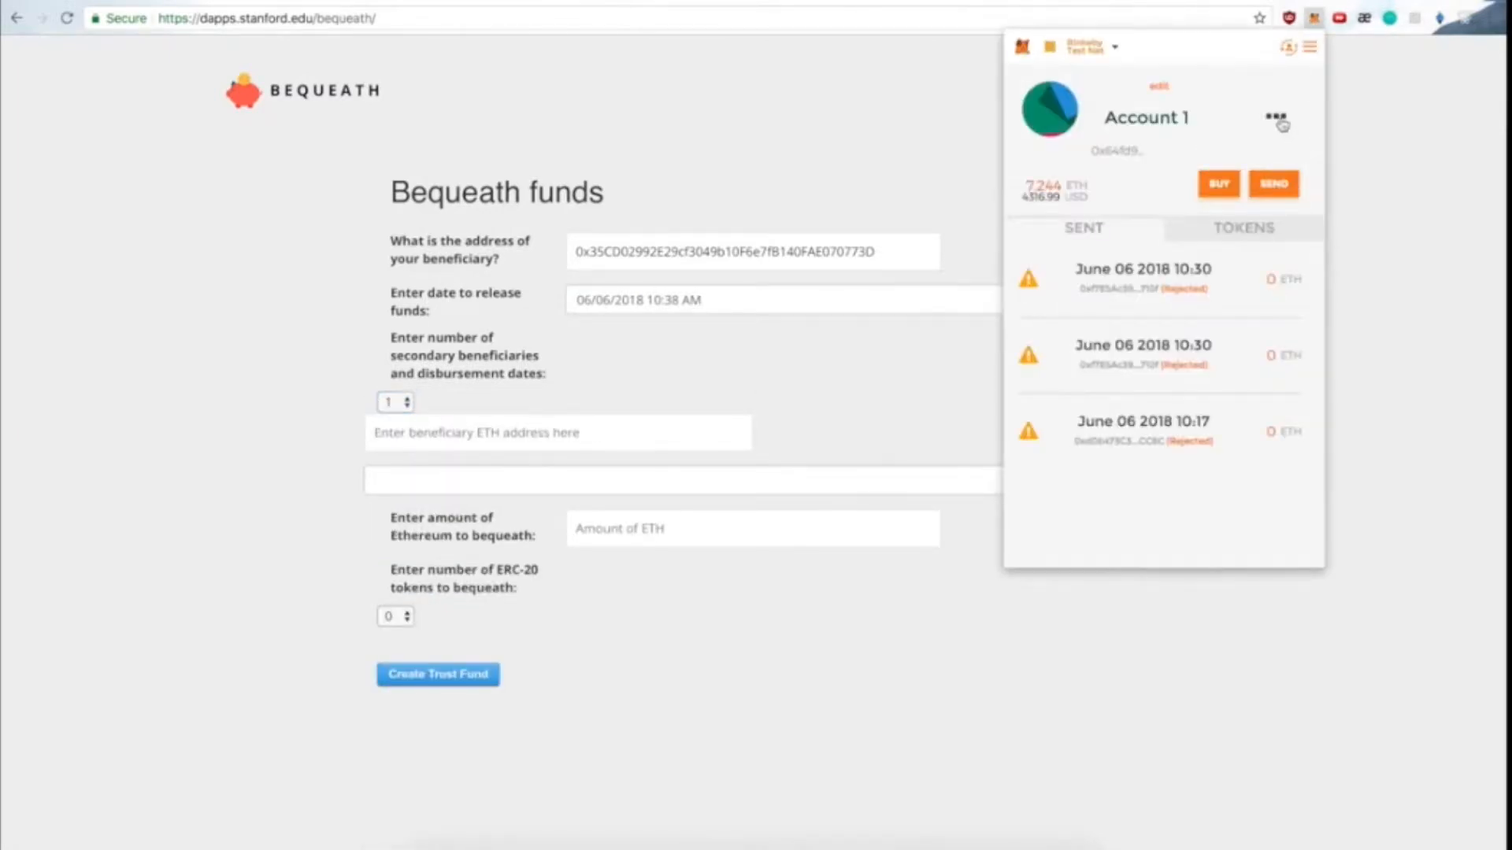
click(558, 431)
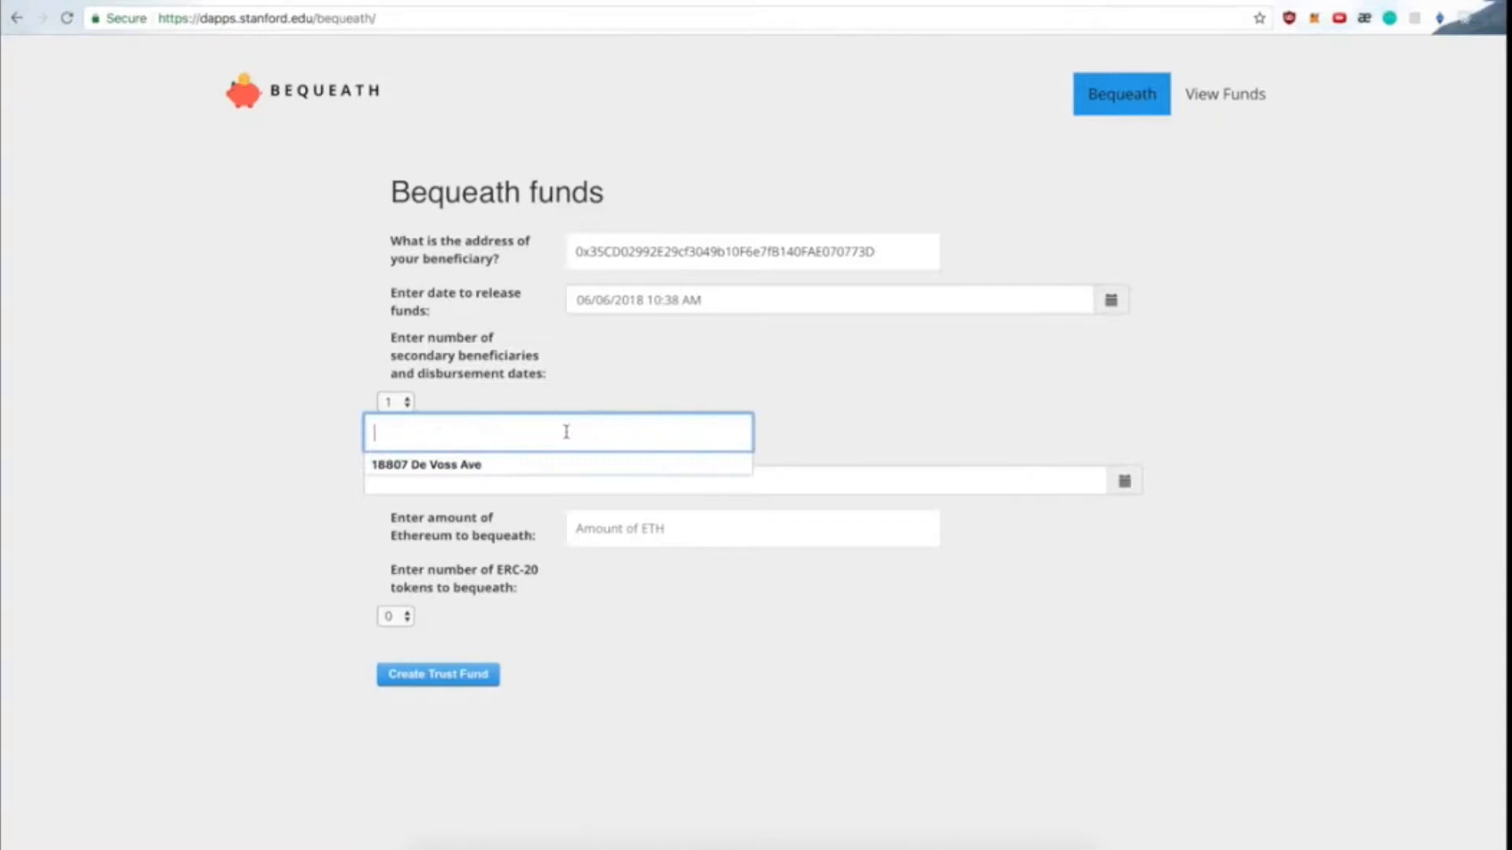
click(556, 463)
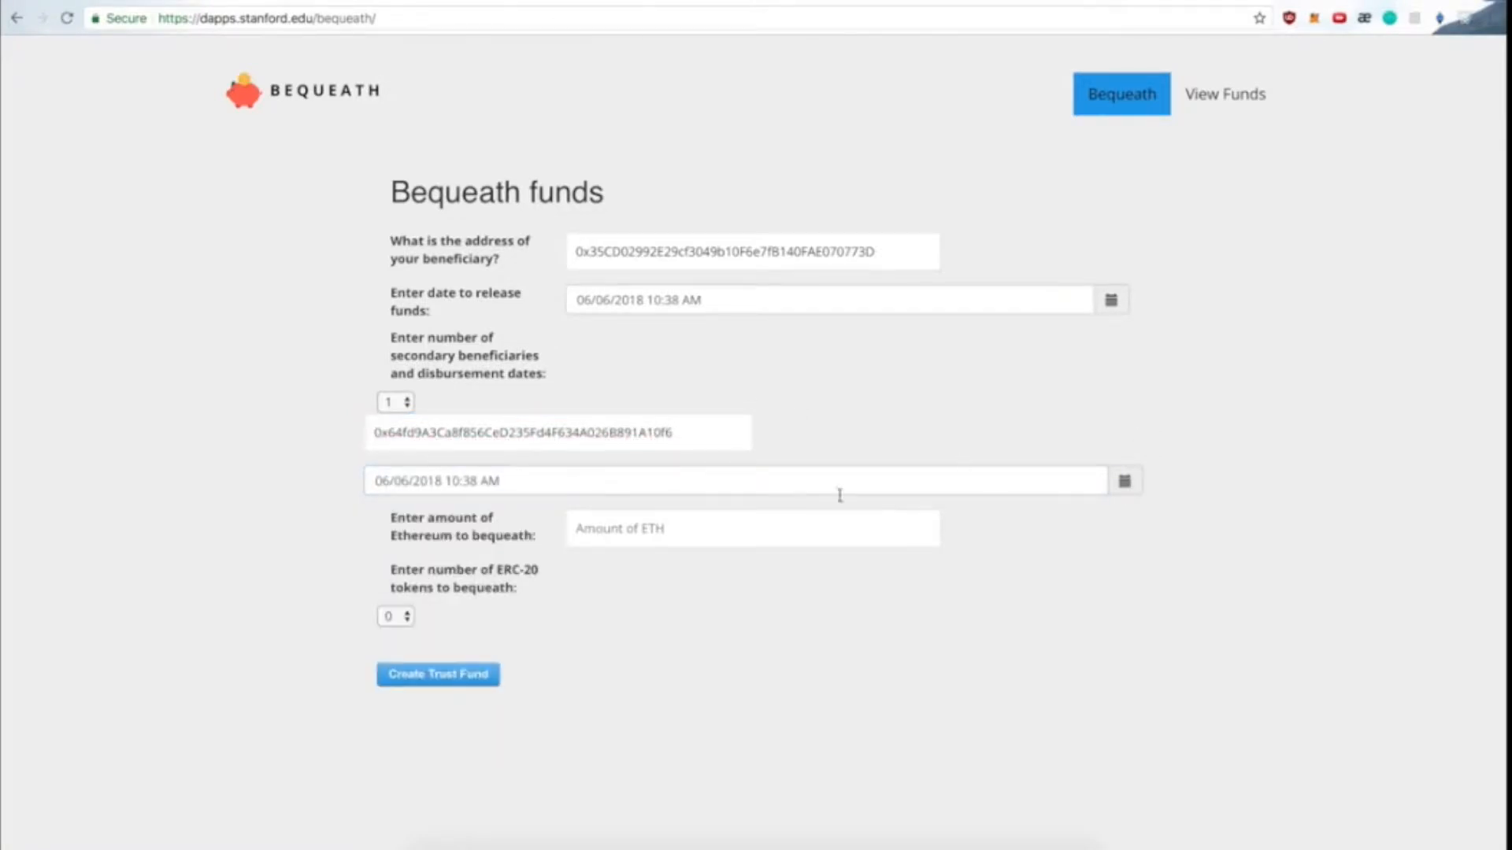
- Enter 0.45 ETH and set the number of ERC-20 tokens to 2
text(0.)
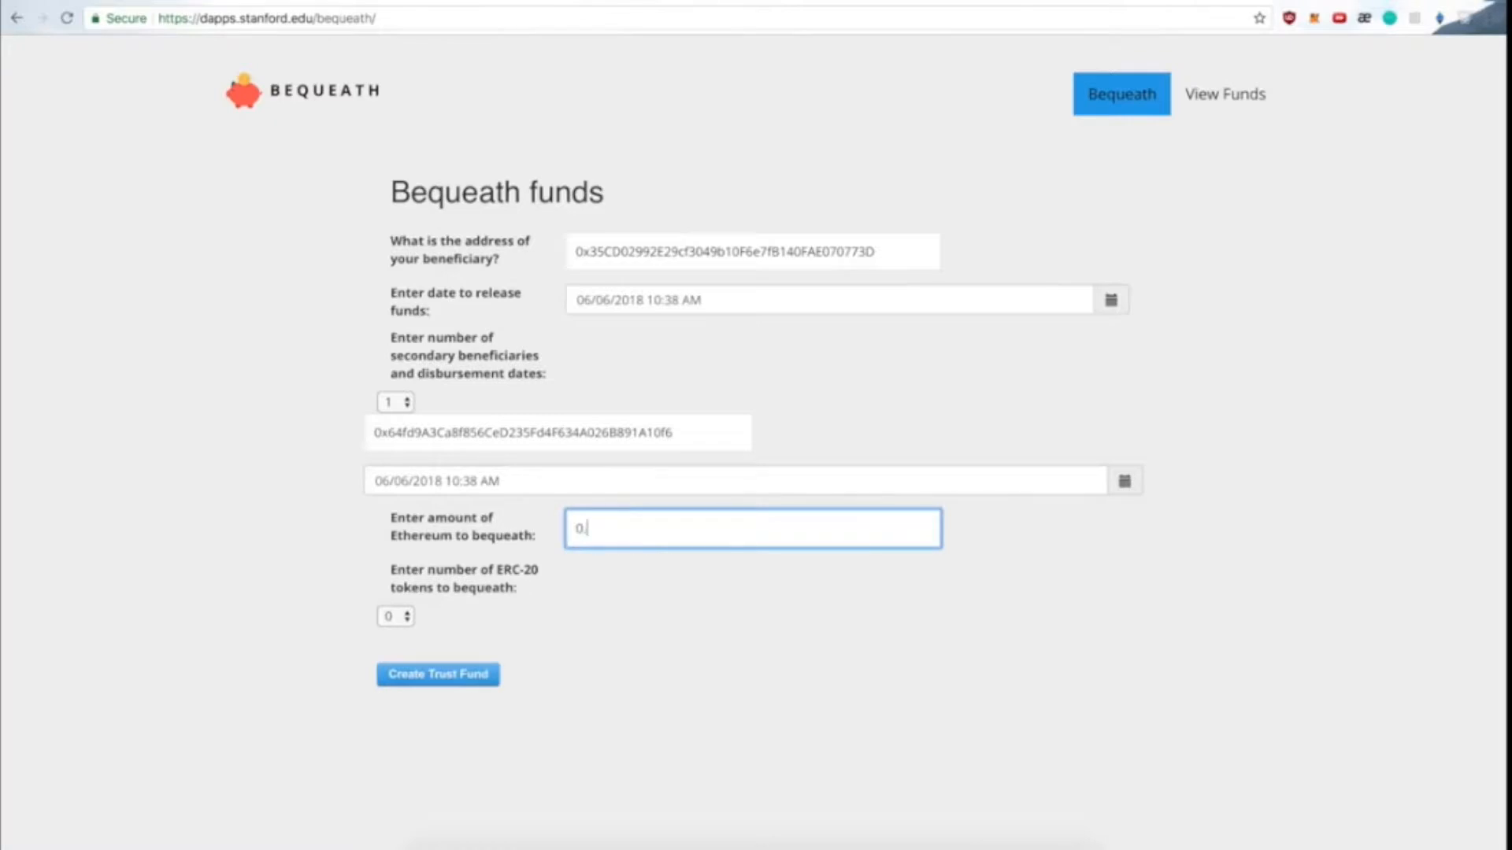
click(394, 616)
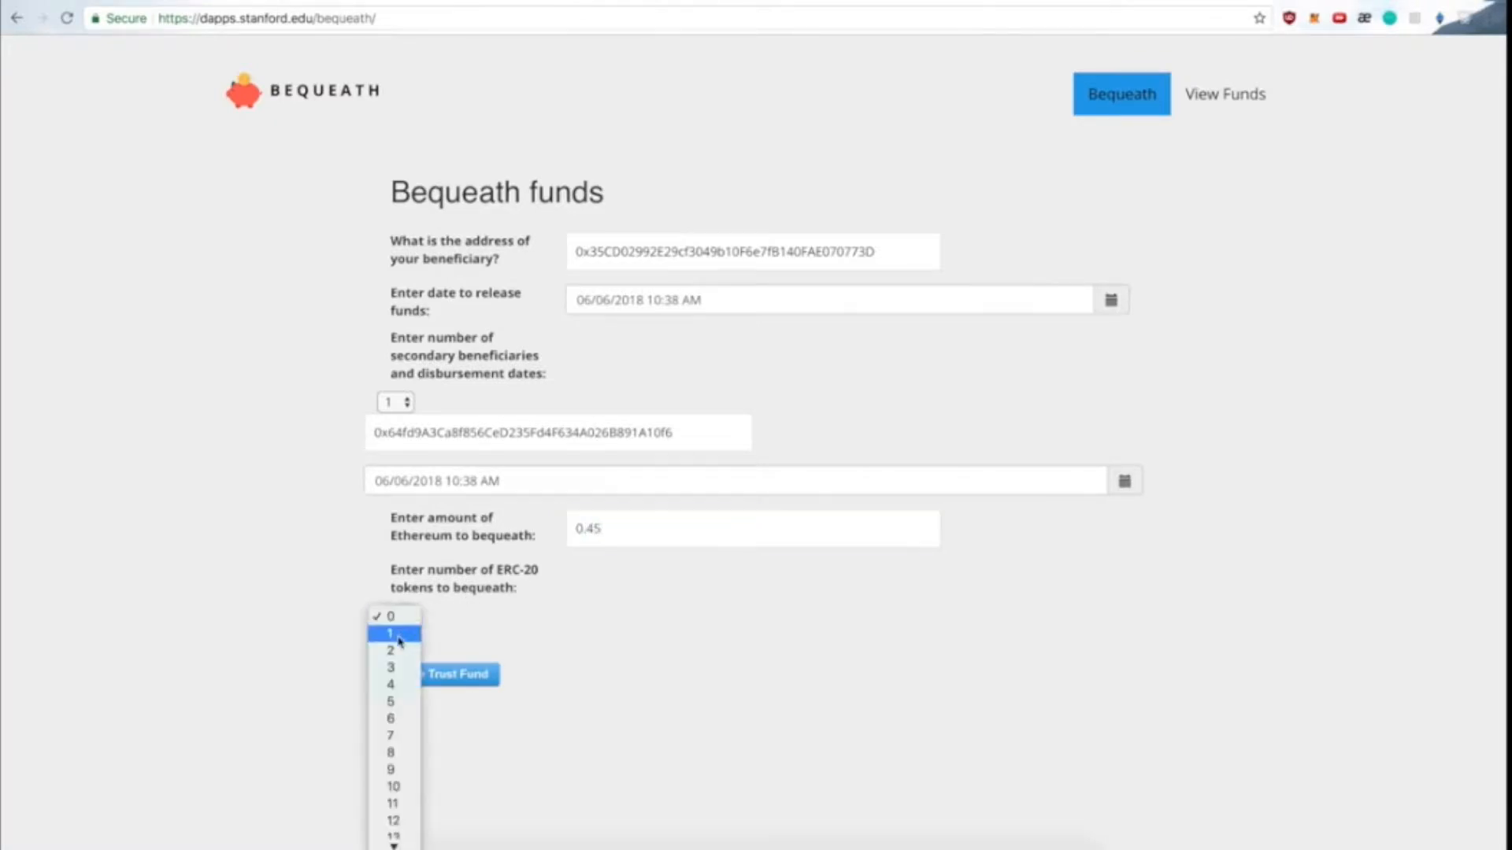
click(390, 650)
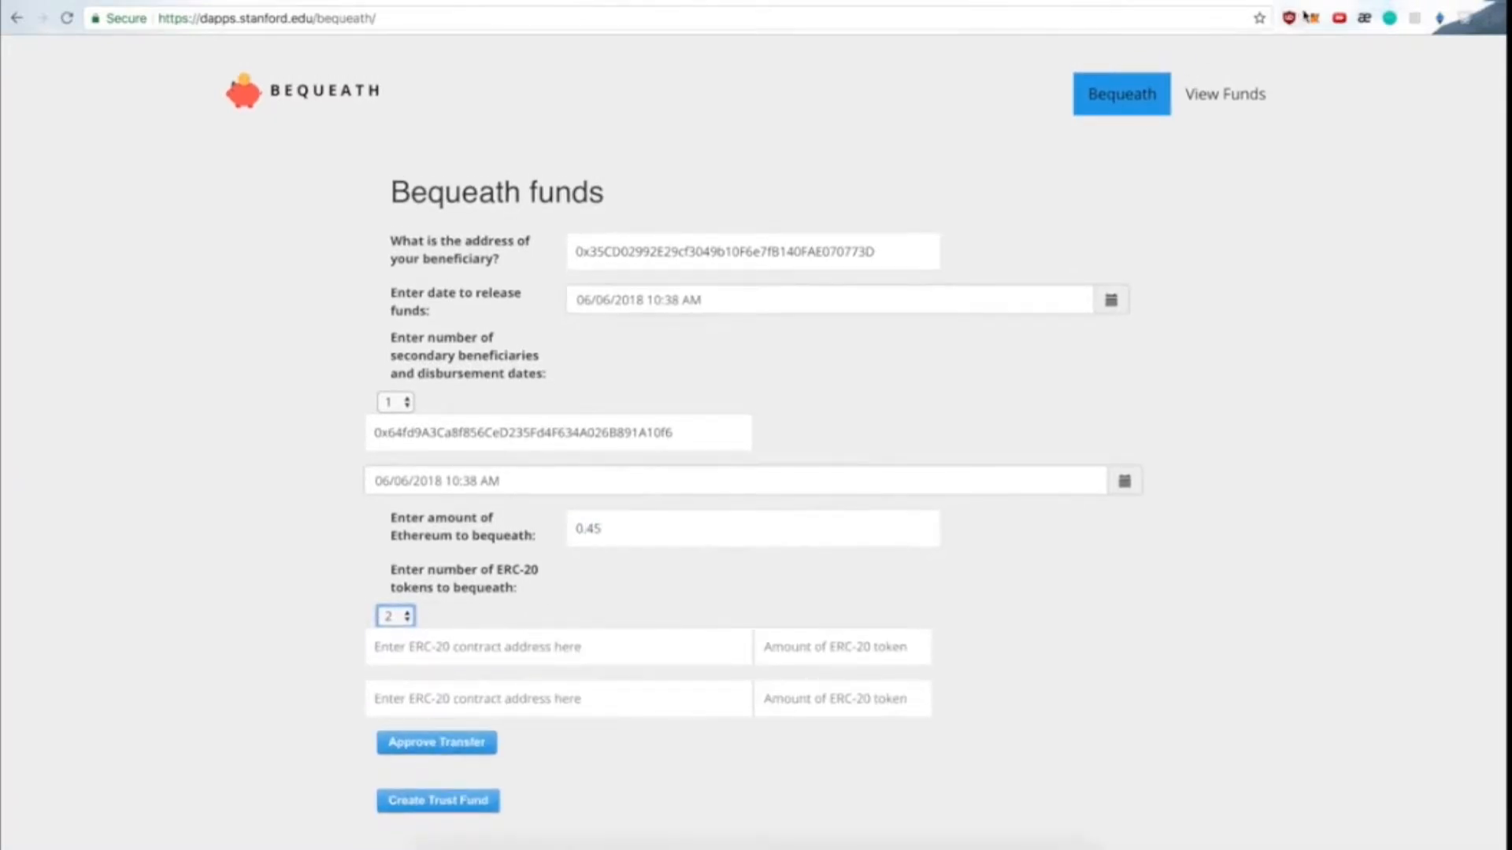
- Look up the FIXED token's contract address via MetaMask's Tokens list and Etherscan
click(1313, 17)
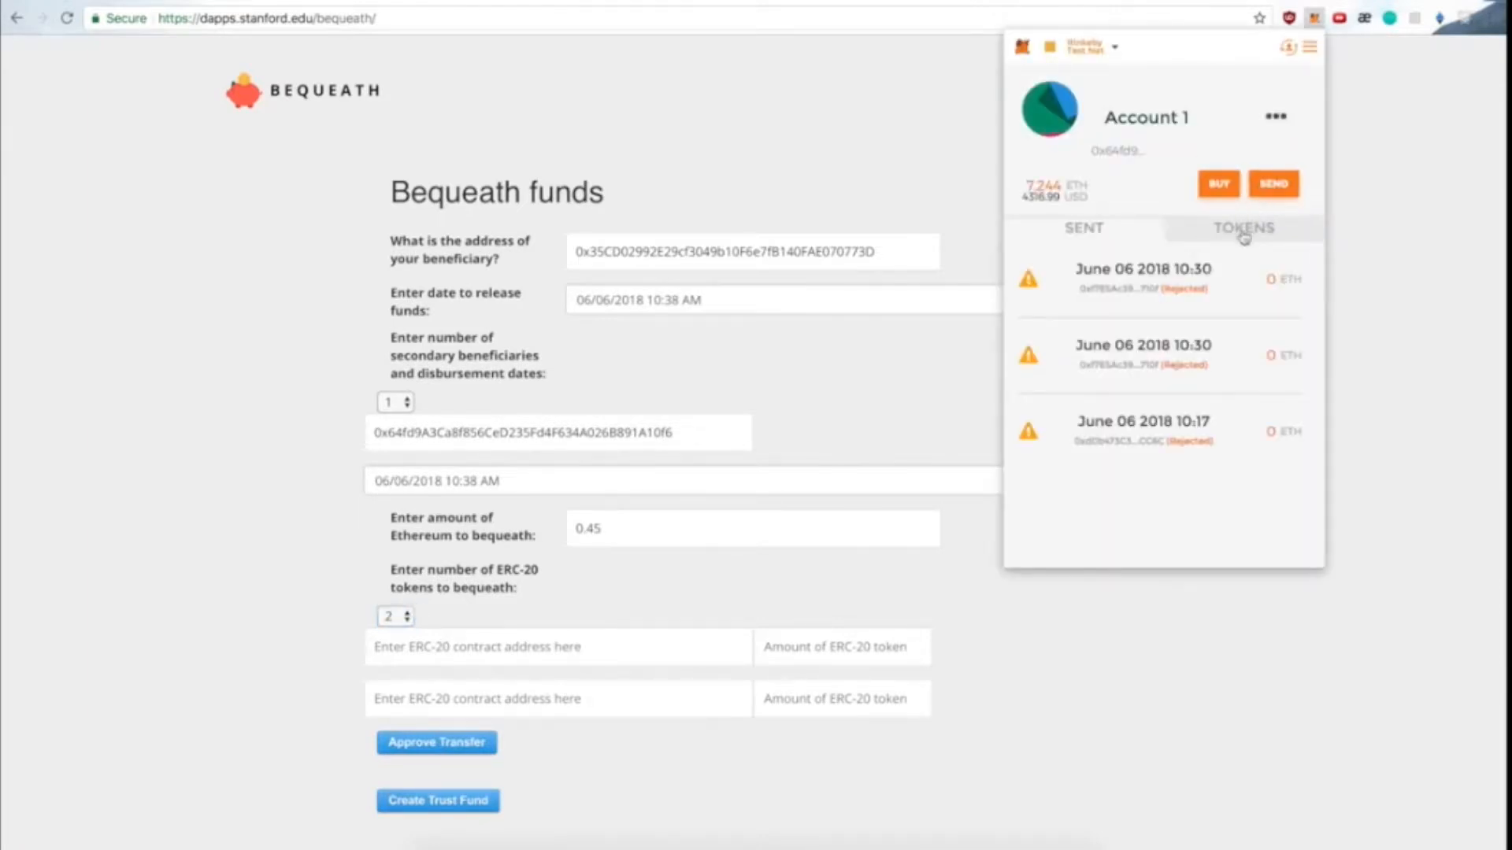
click(1242, 228)
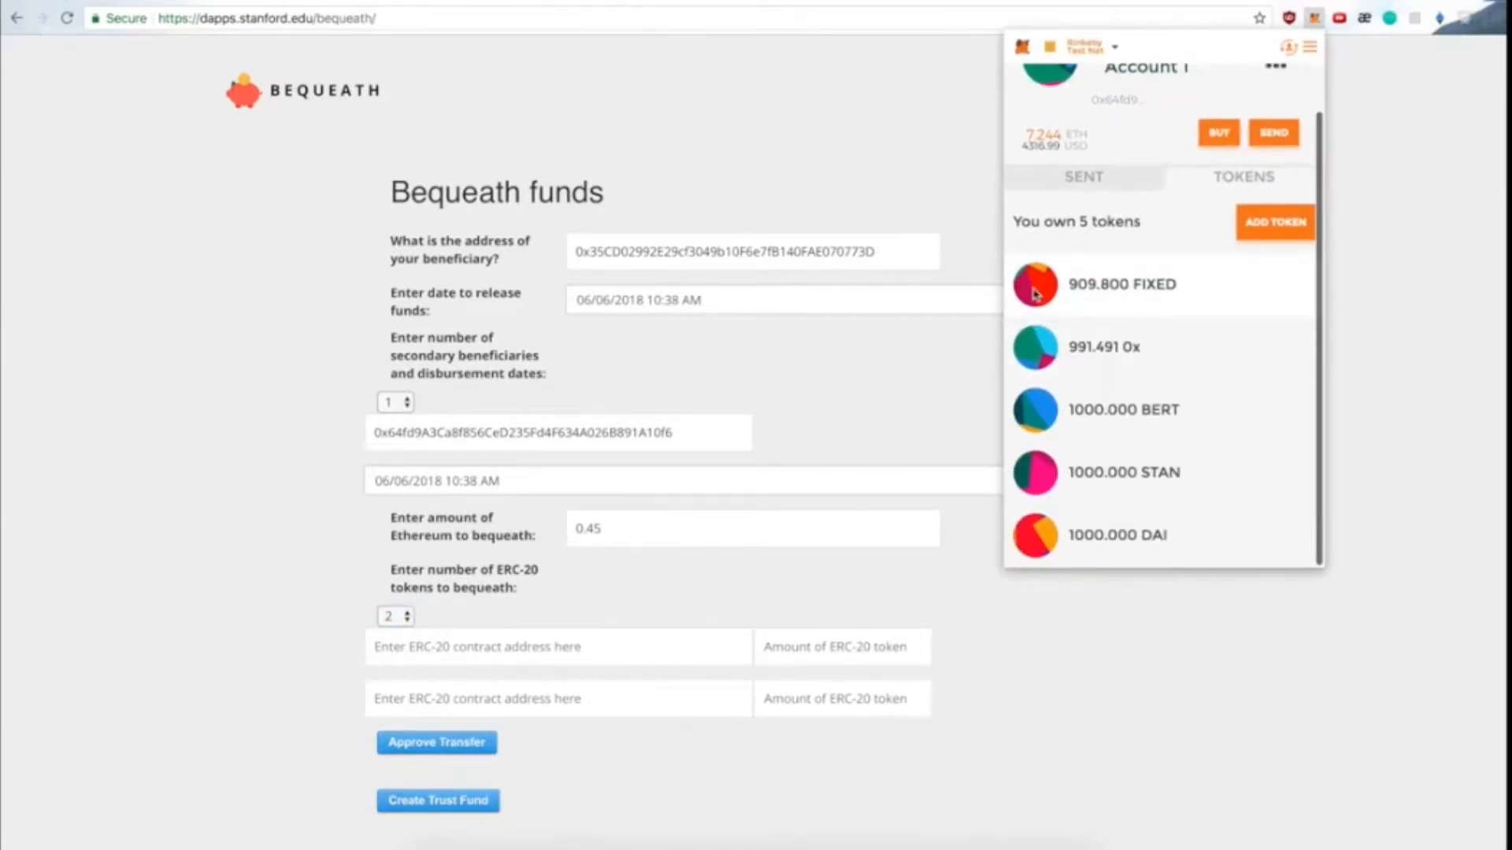
click(1035, 285)
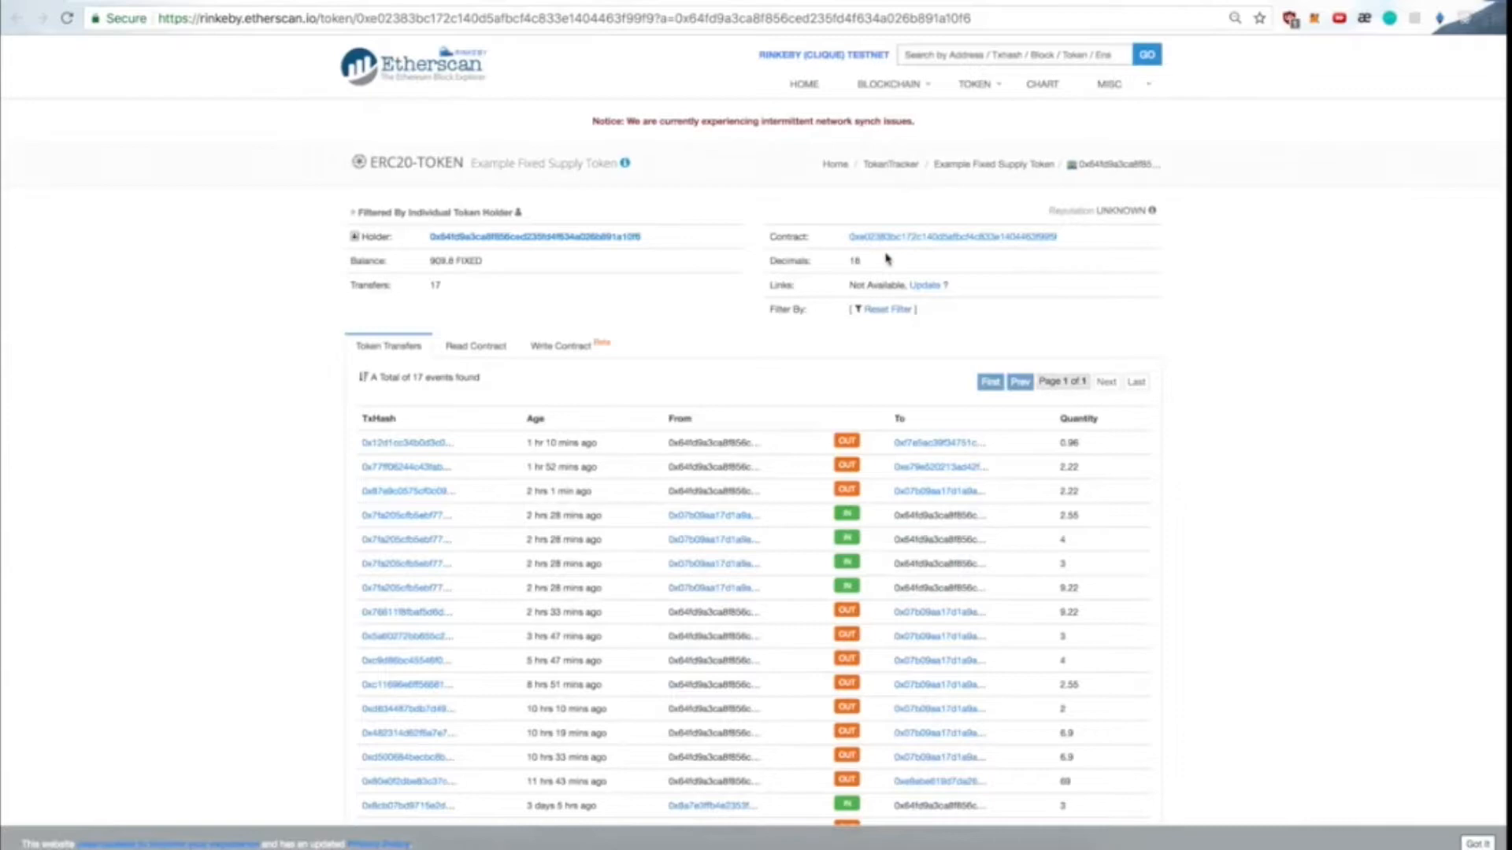
double_click(954, 236)
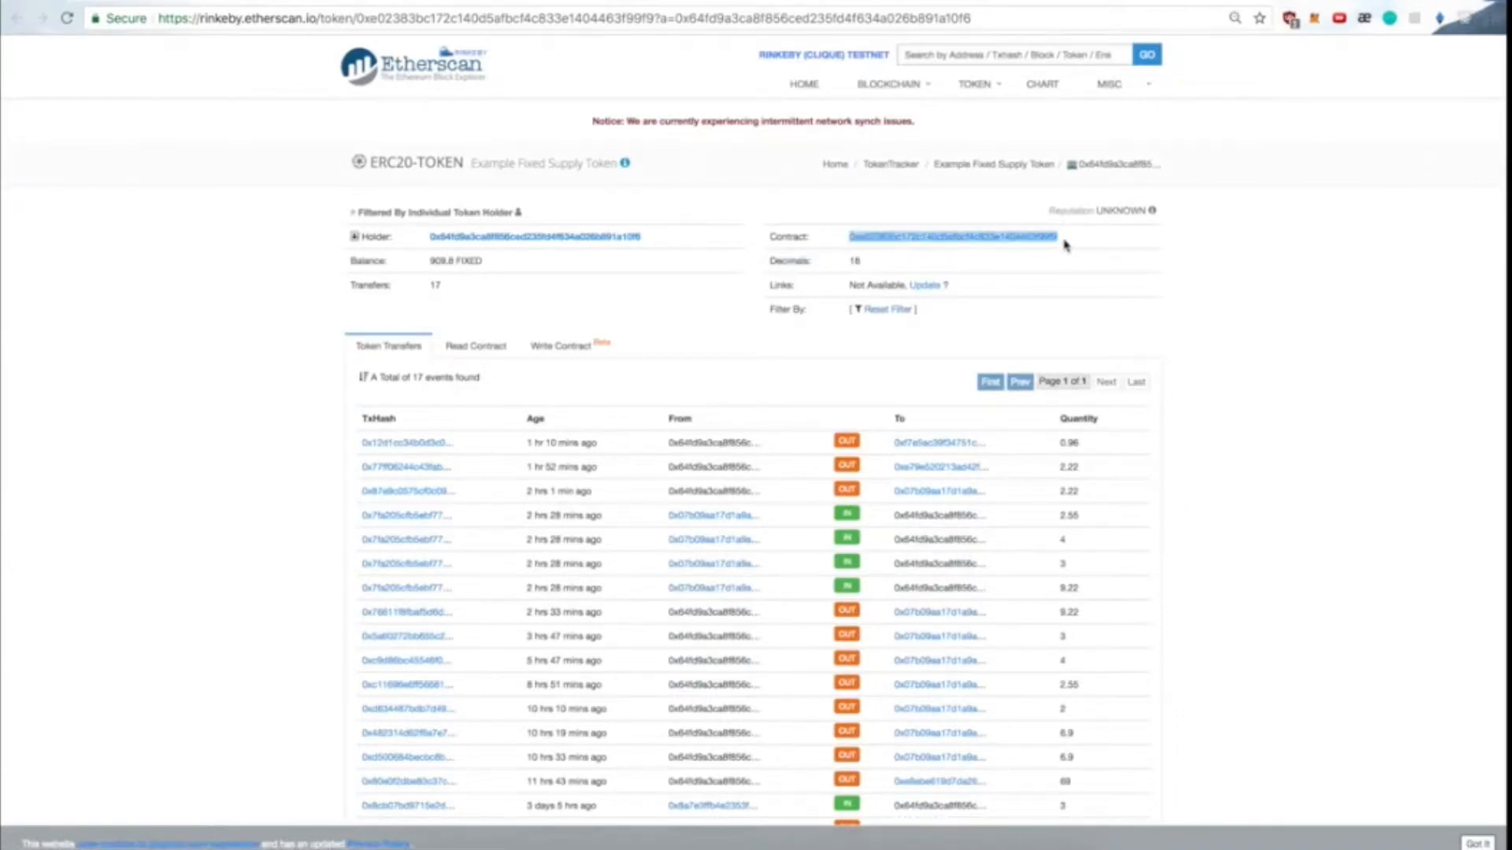
- Fill the first ERC-20 row with the contract address and amount 6, then look up the next token
click(265, 17)
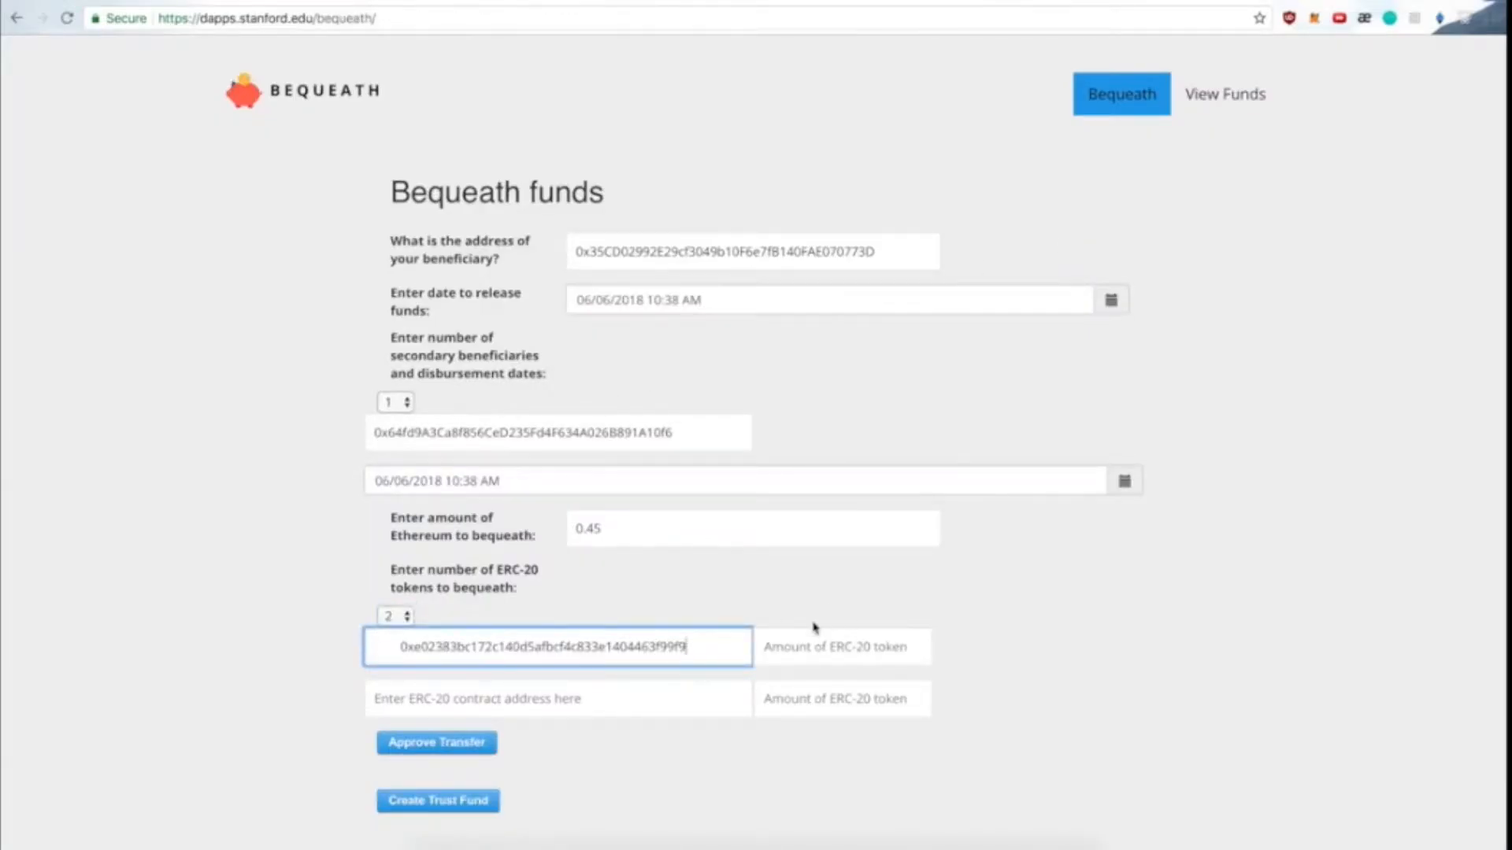
click(840, 646)
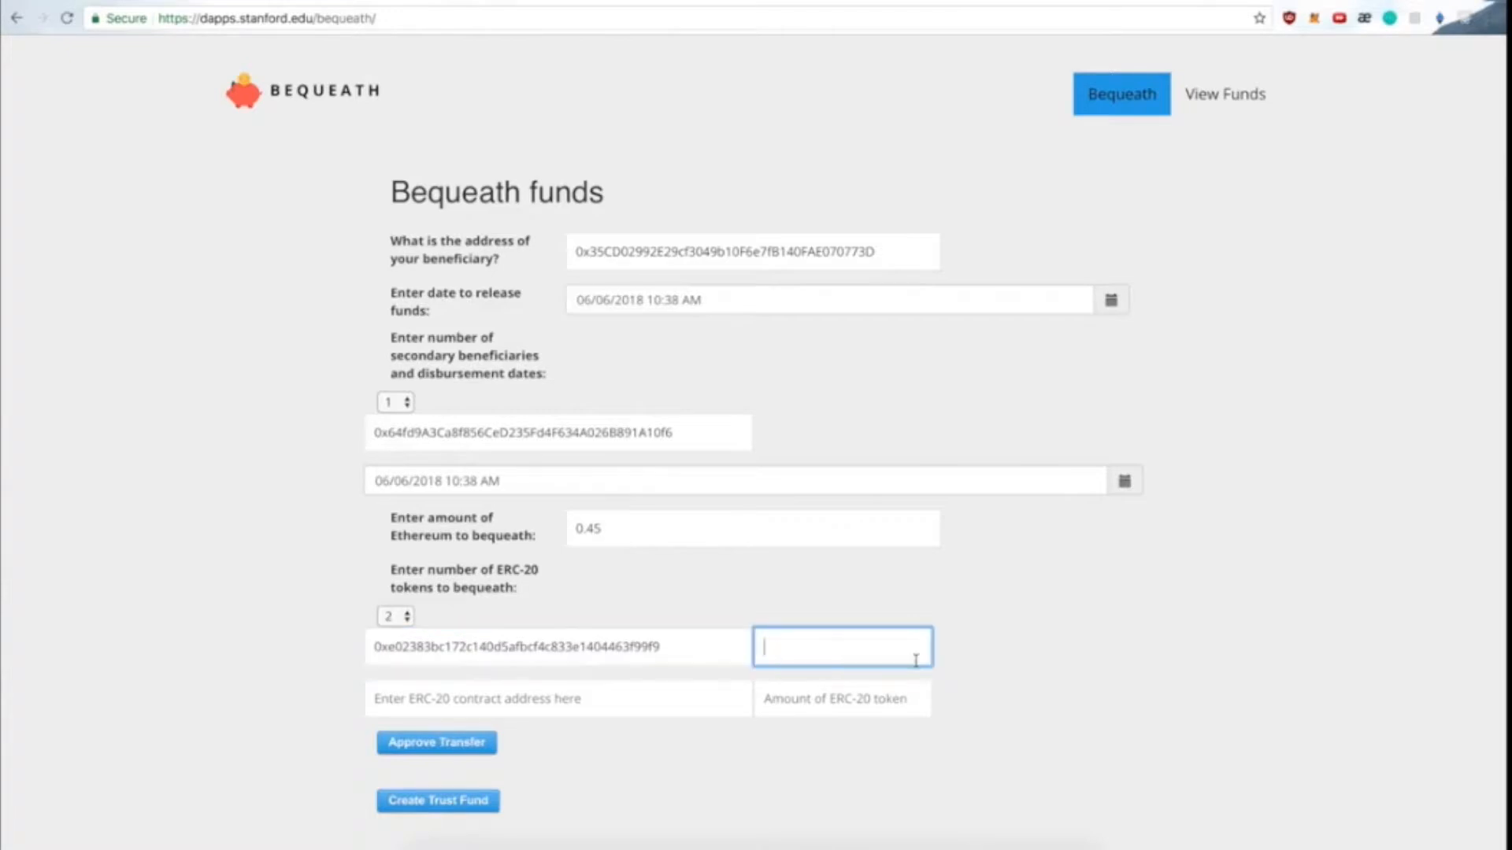
text(6)
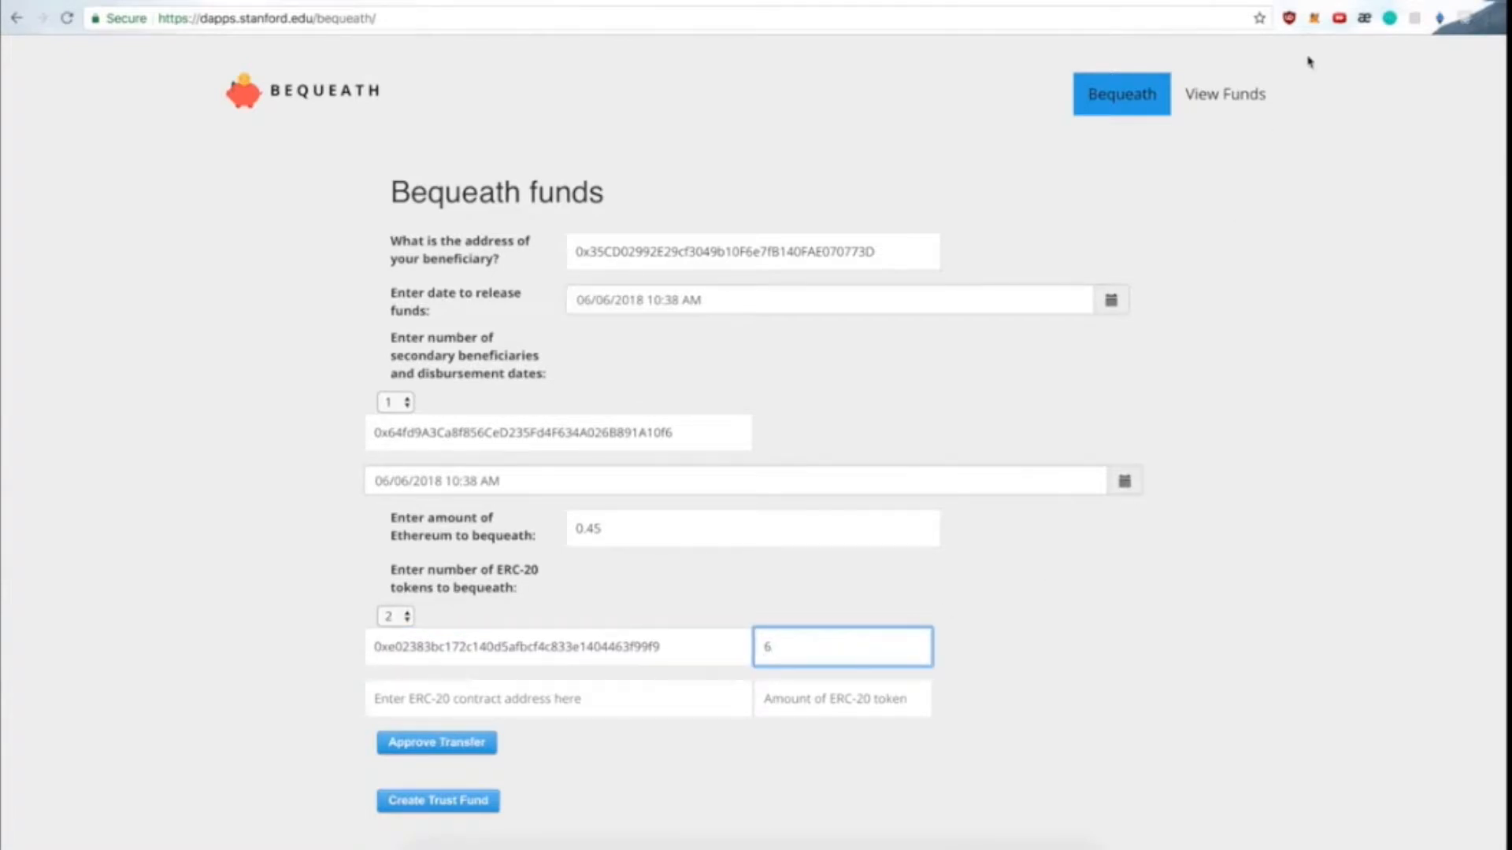
click(1313, 17)
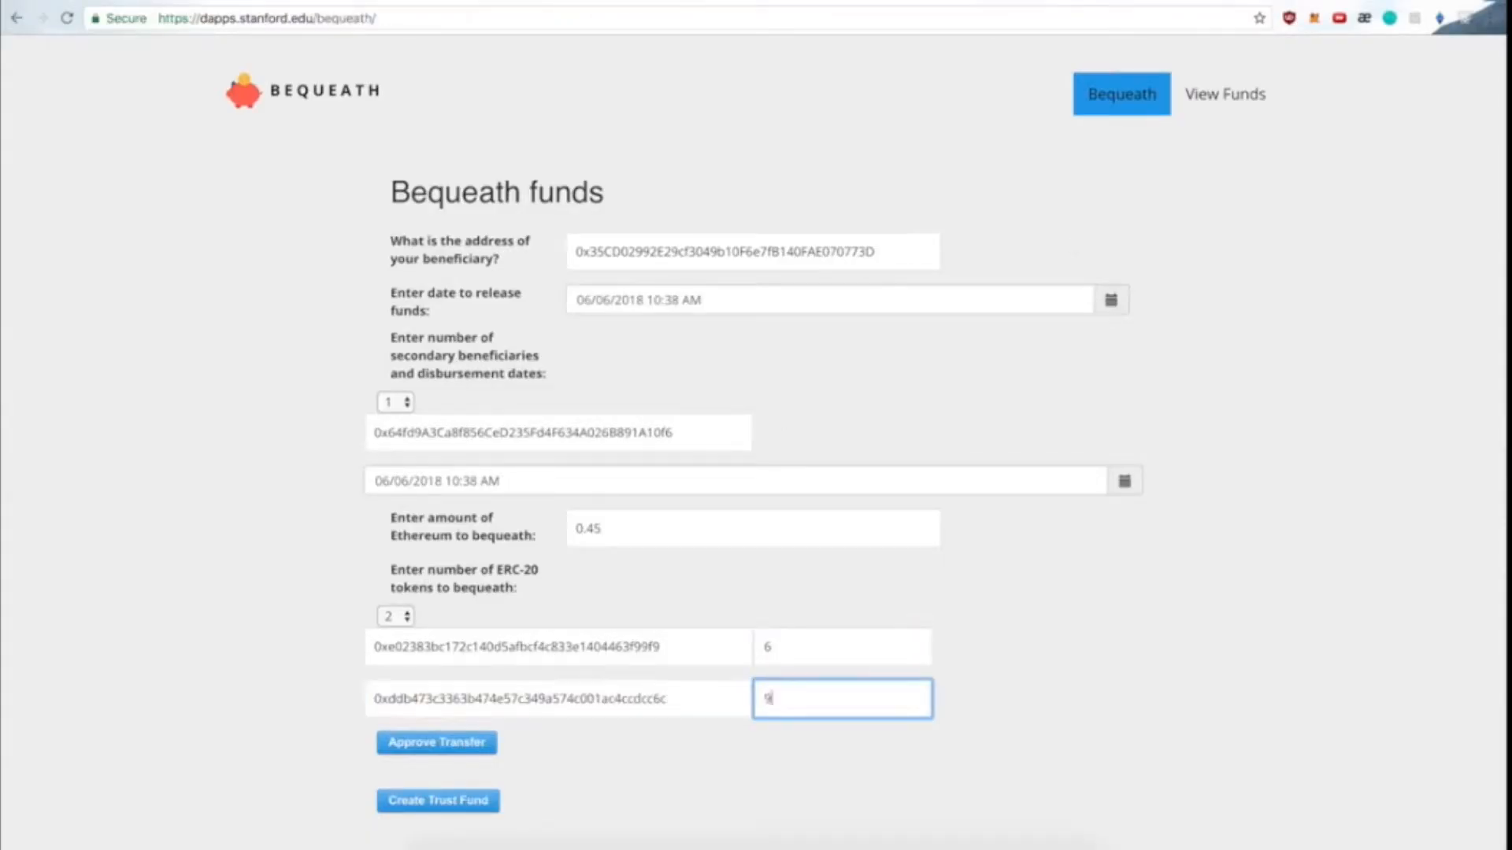
- Approve the token transfers and confirm the approval transaction in MetaMask
click(436, 741)
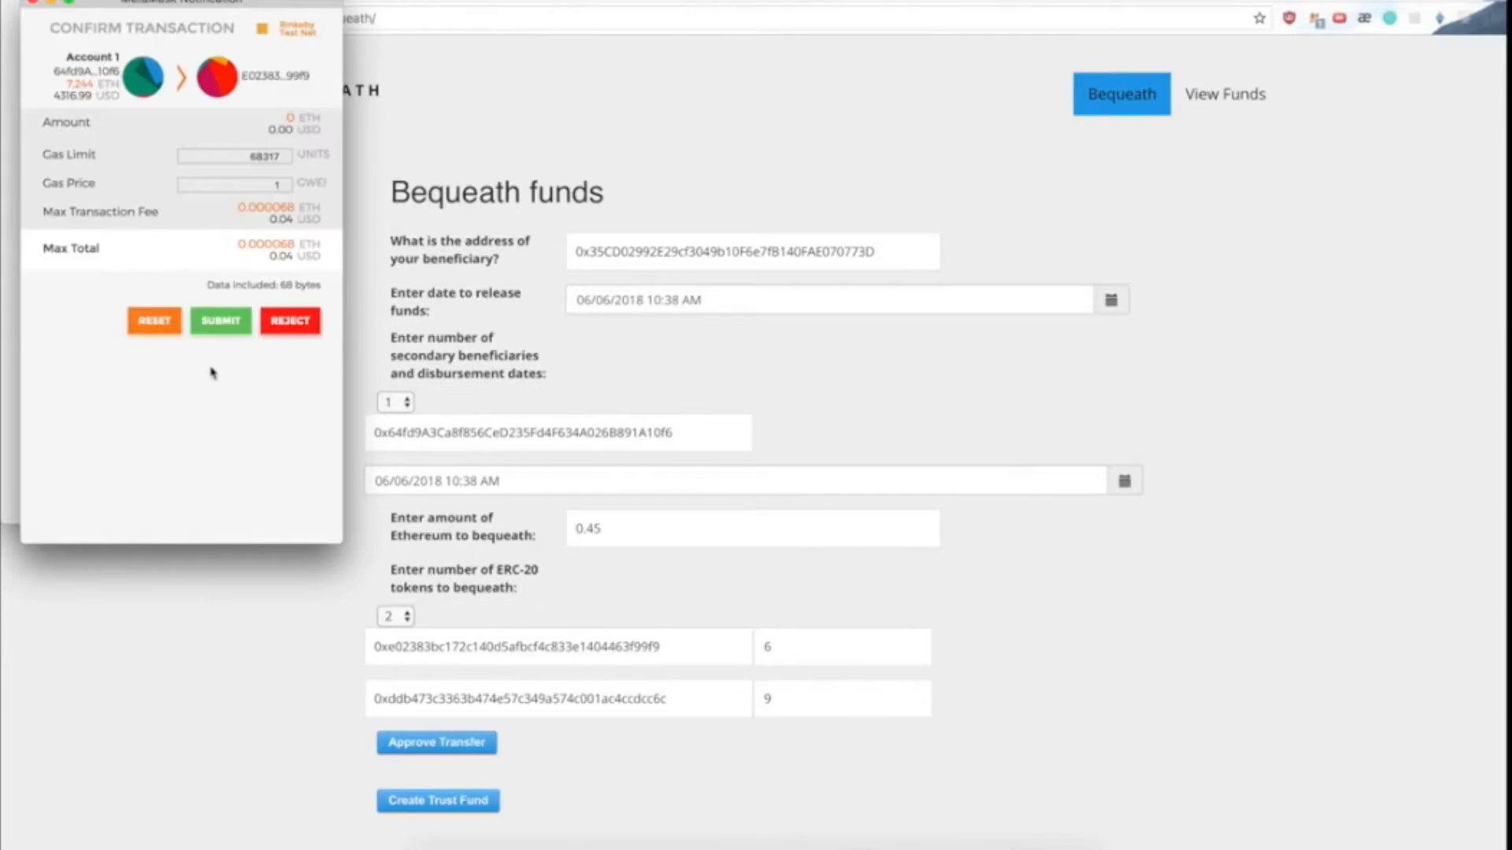
click(221, 322)
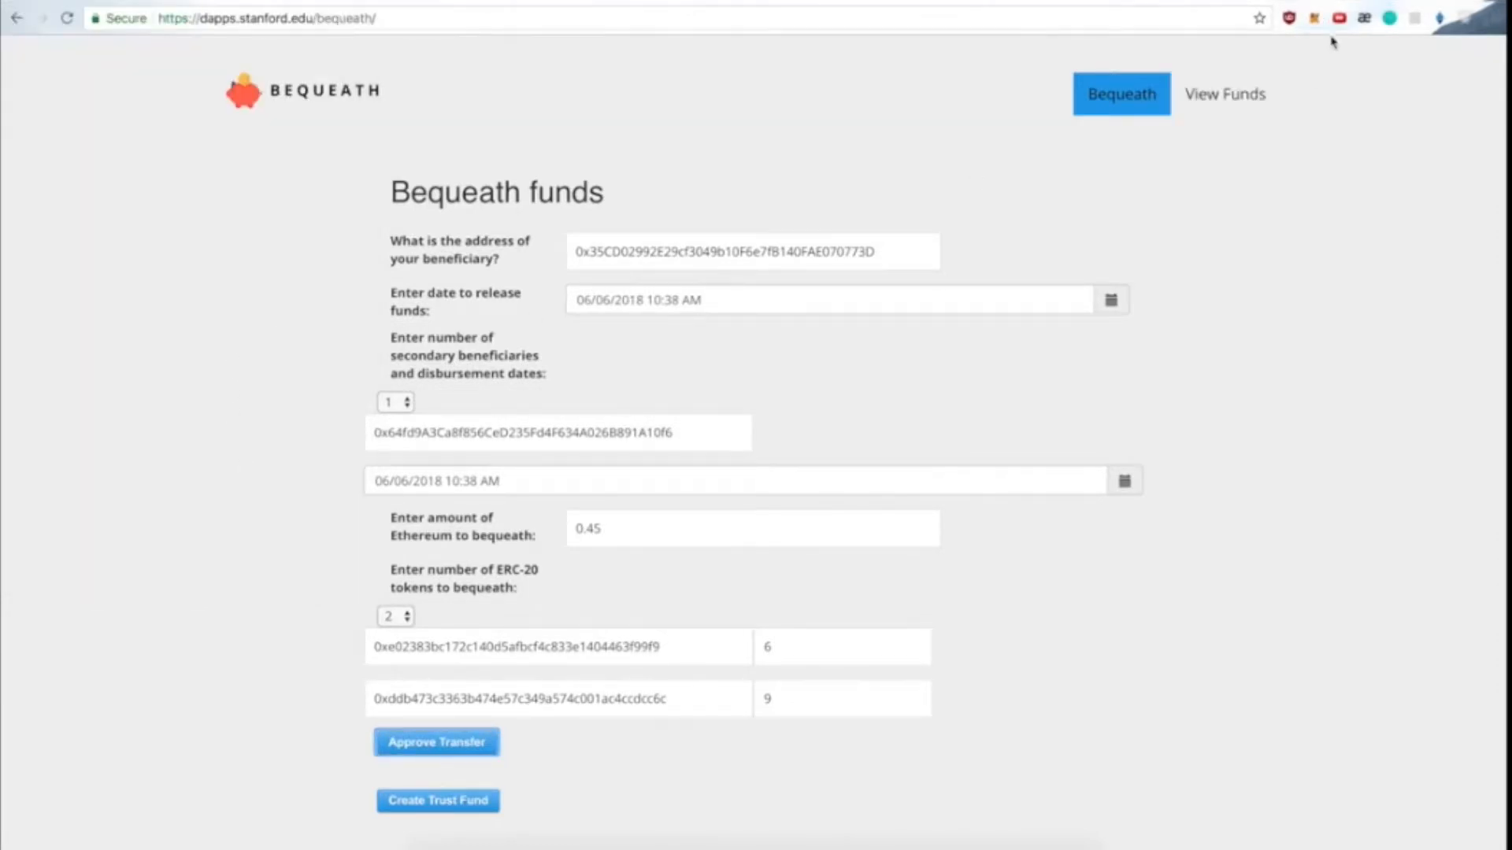
click(1313, 18)
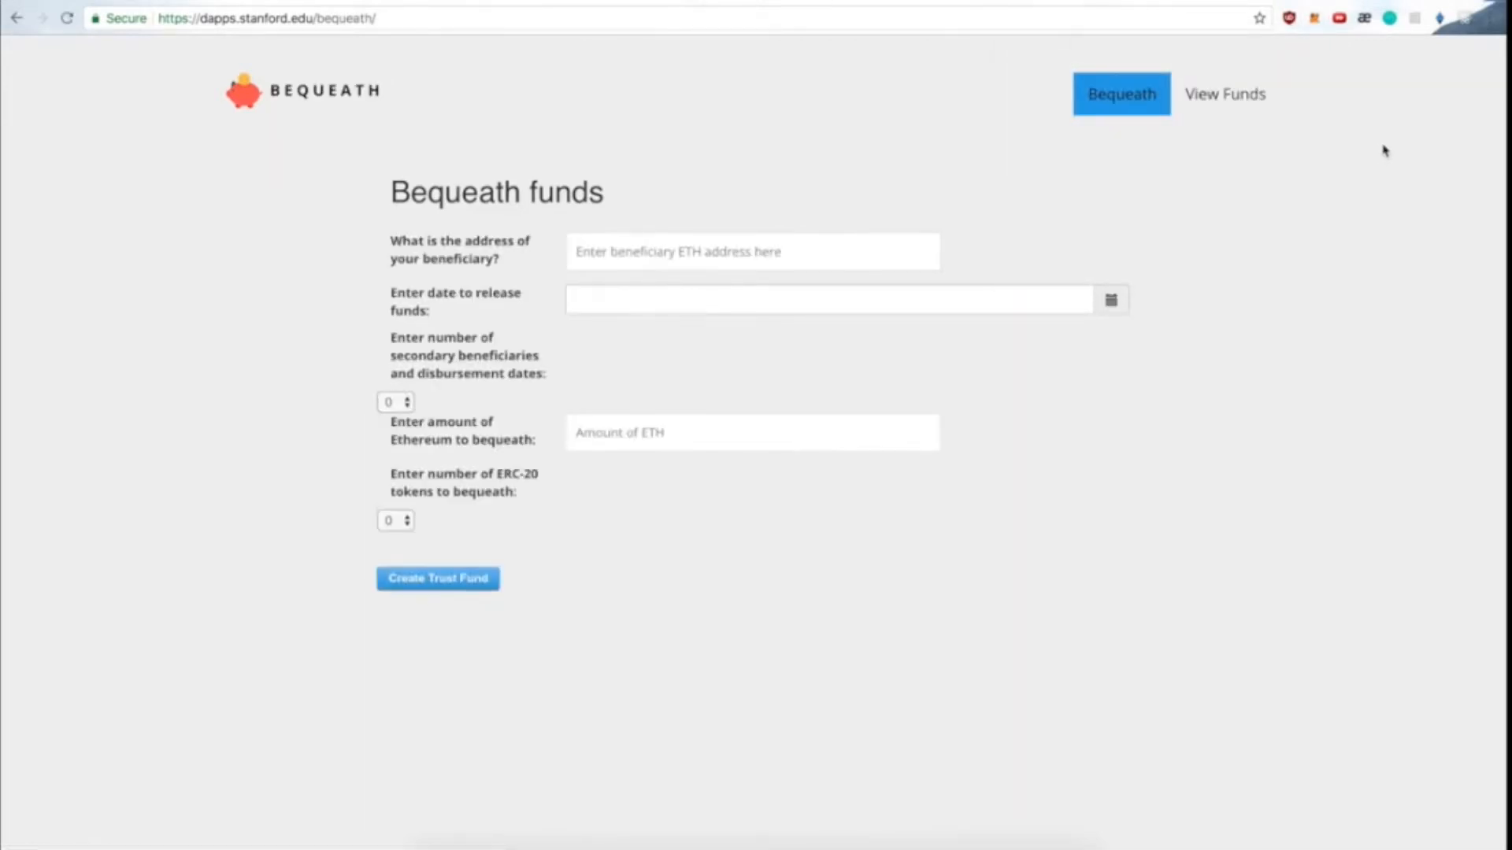
- View the funds bequeathed to this account on the Funds Balance page
click(1225, 93)
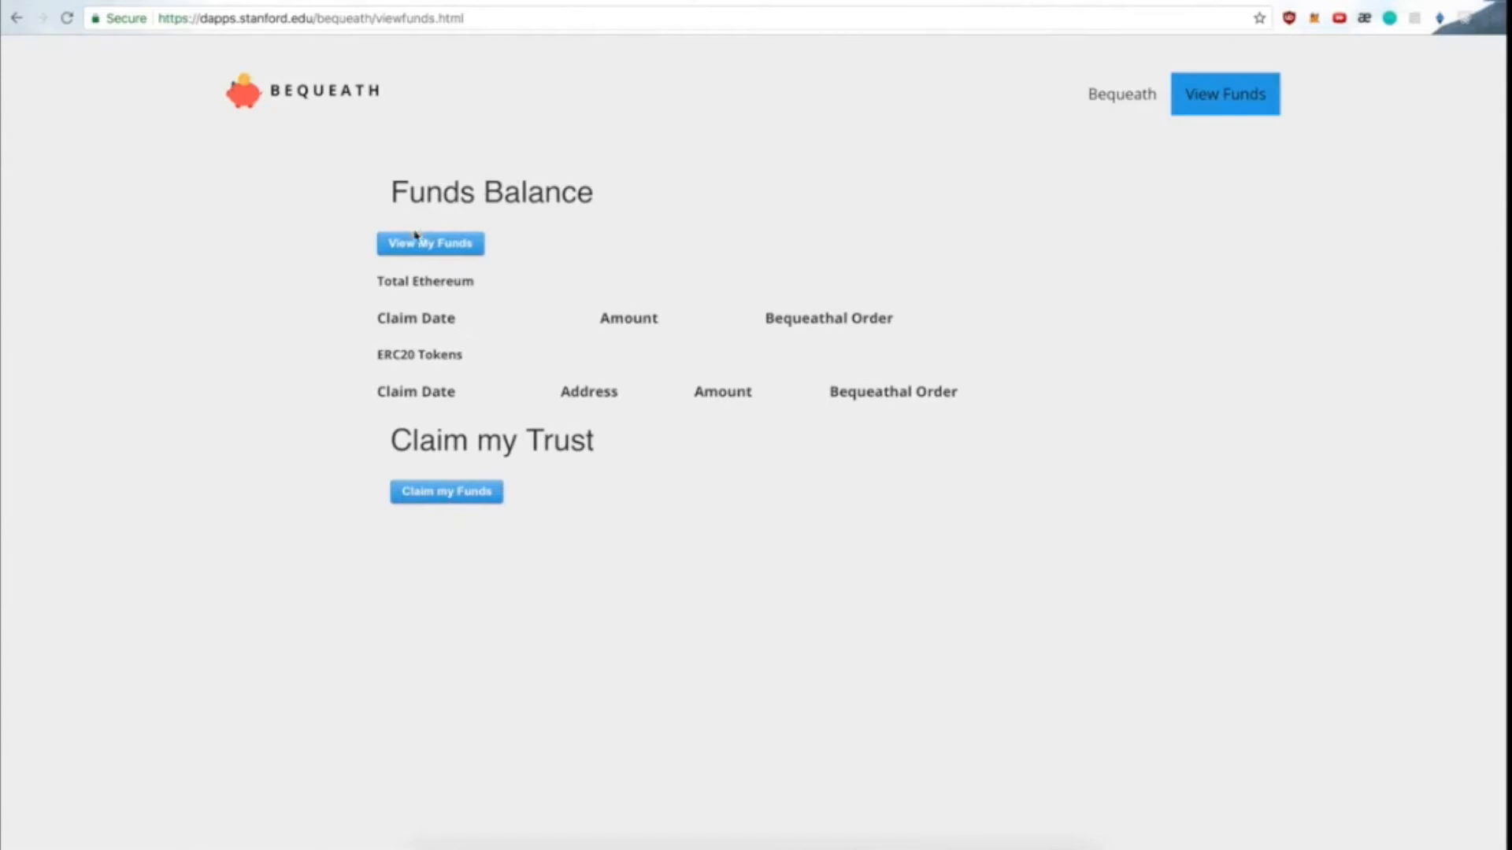
click(428, 243)
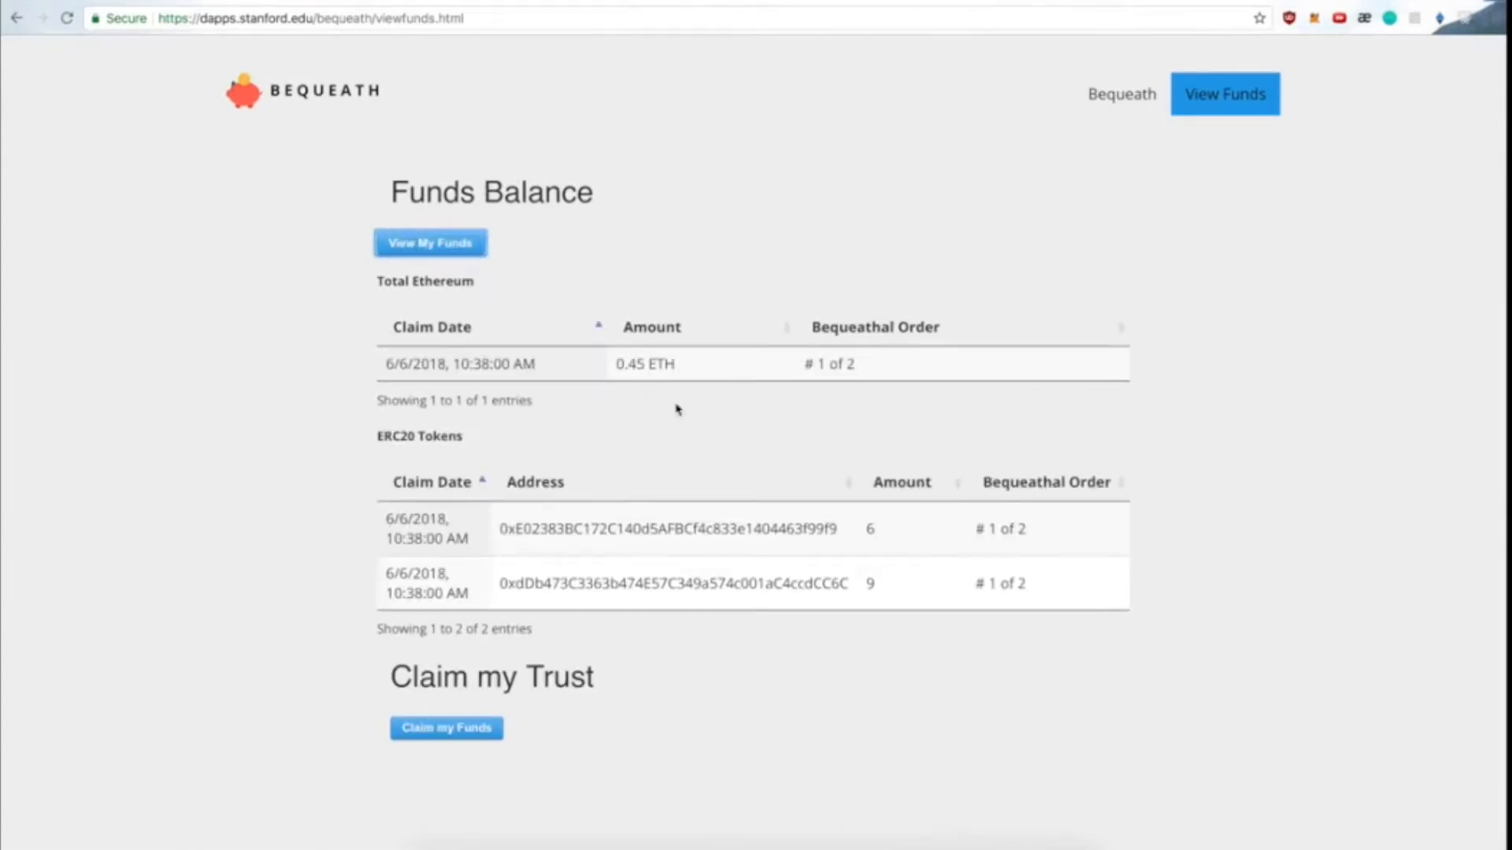
mouse_move(1255, 162)
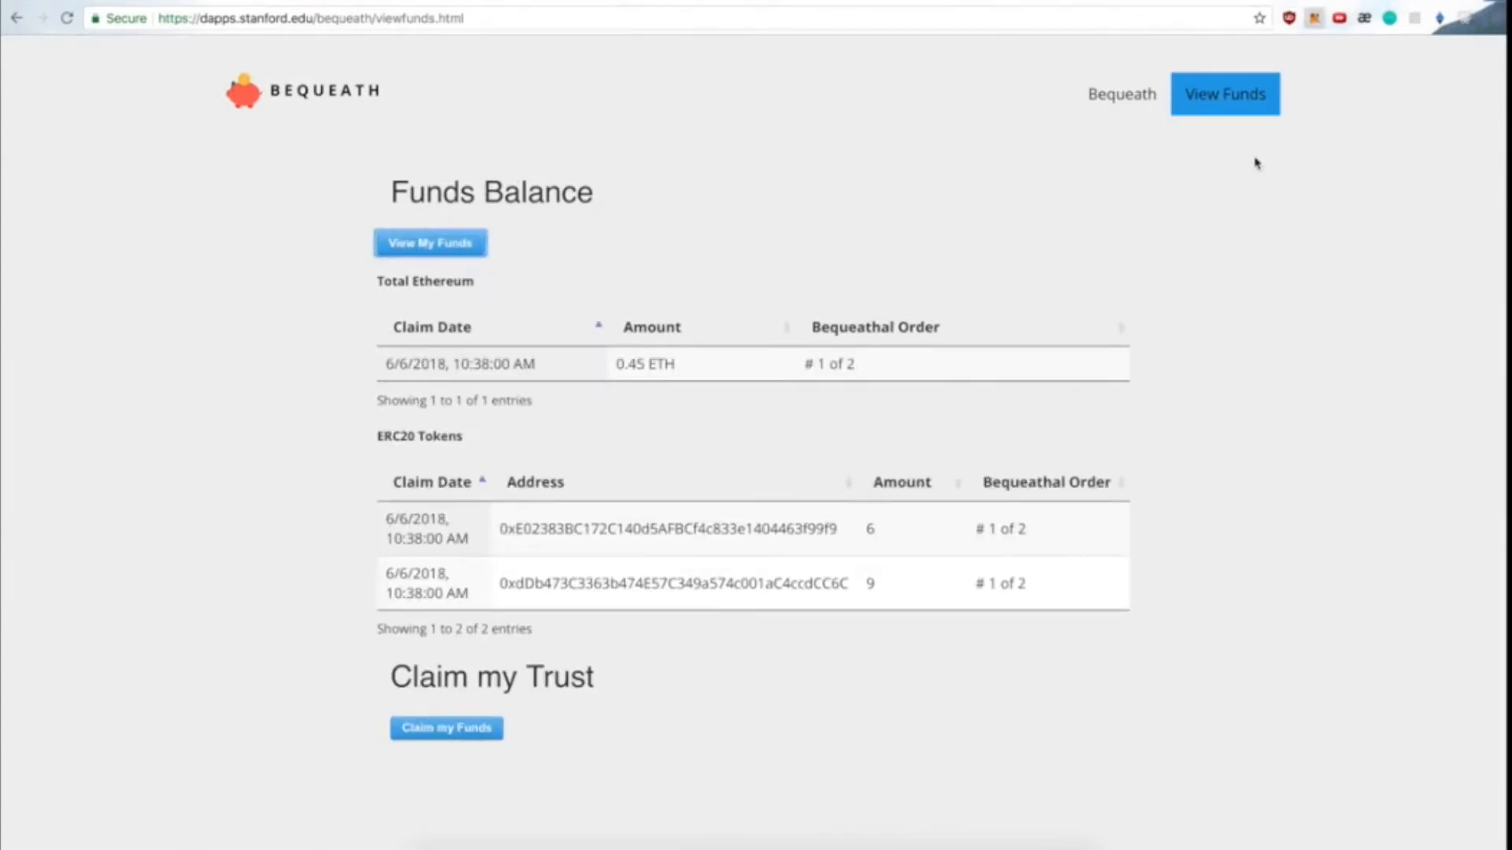
click(1314, 18)
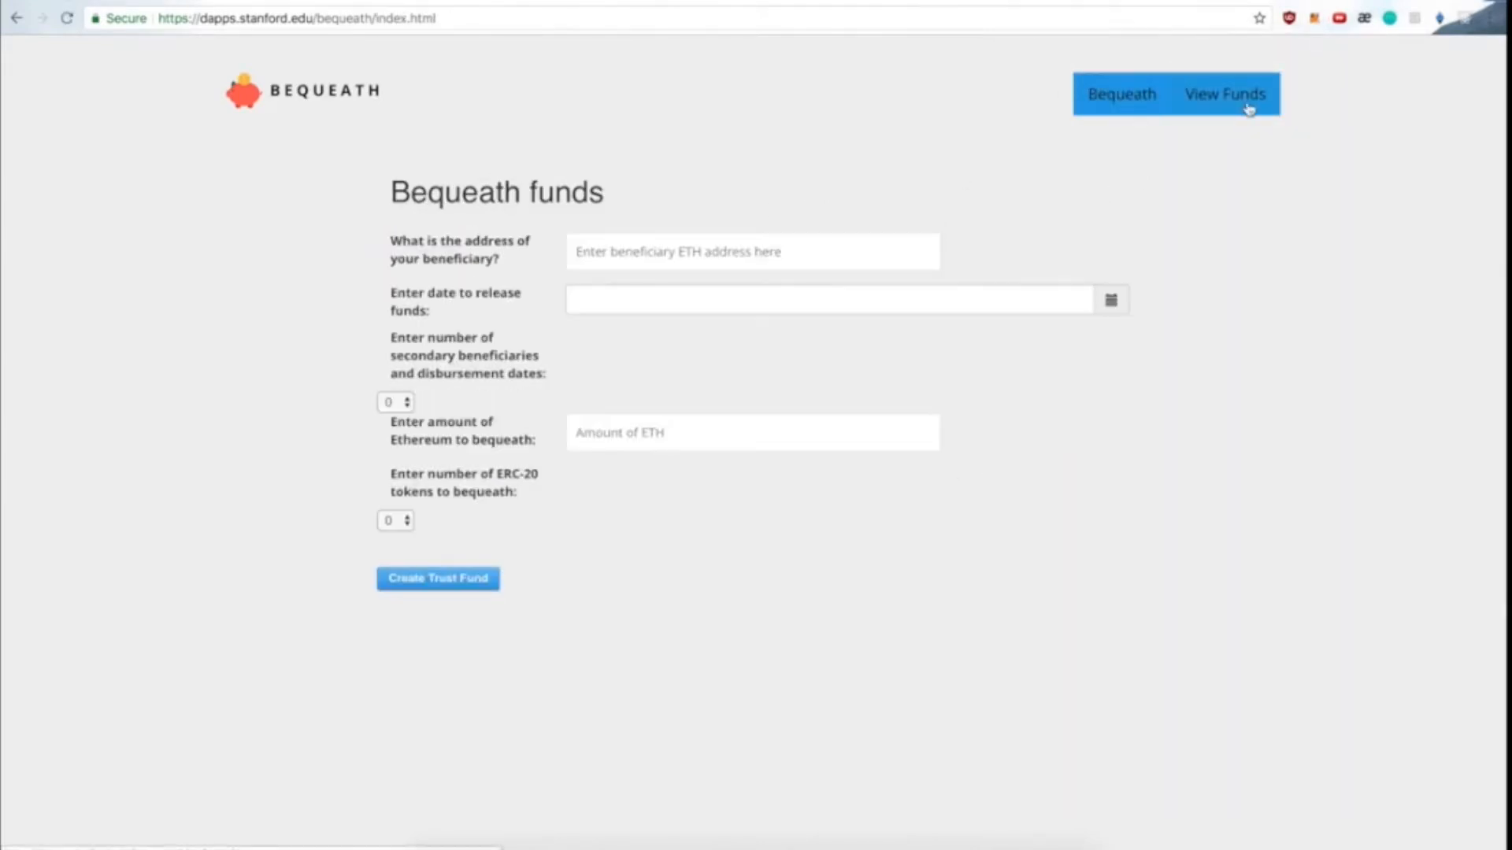
- Return to Funds Balance and reload the listing, now showing no bequeathals
click(1225, 93)
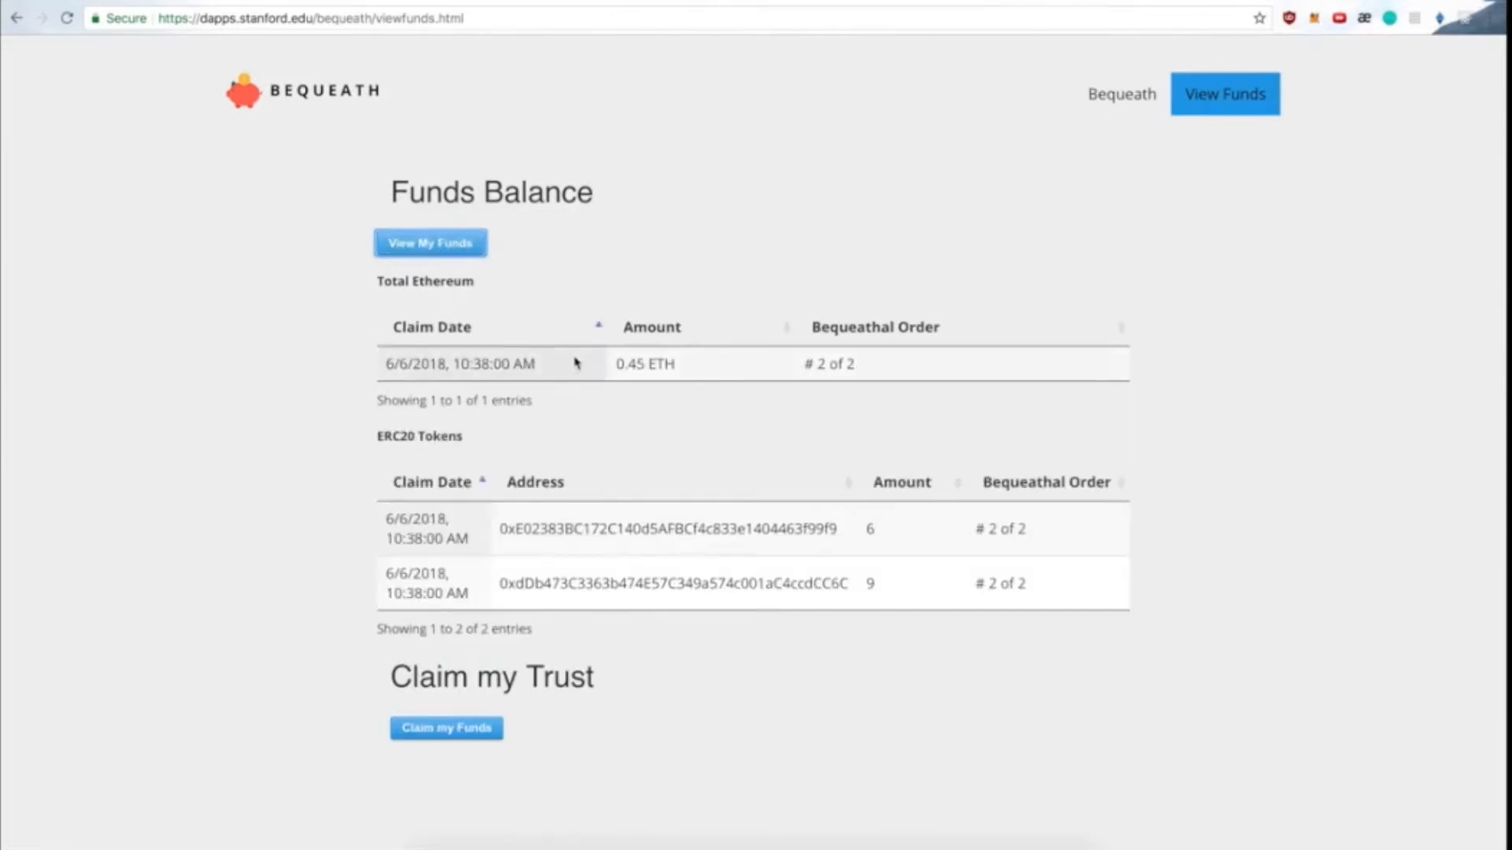
mouse_move(1380, 83)
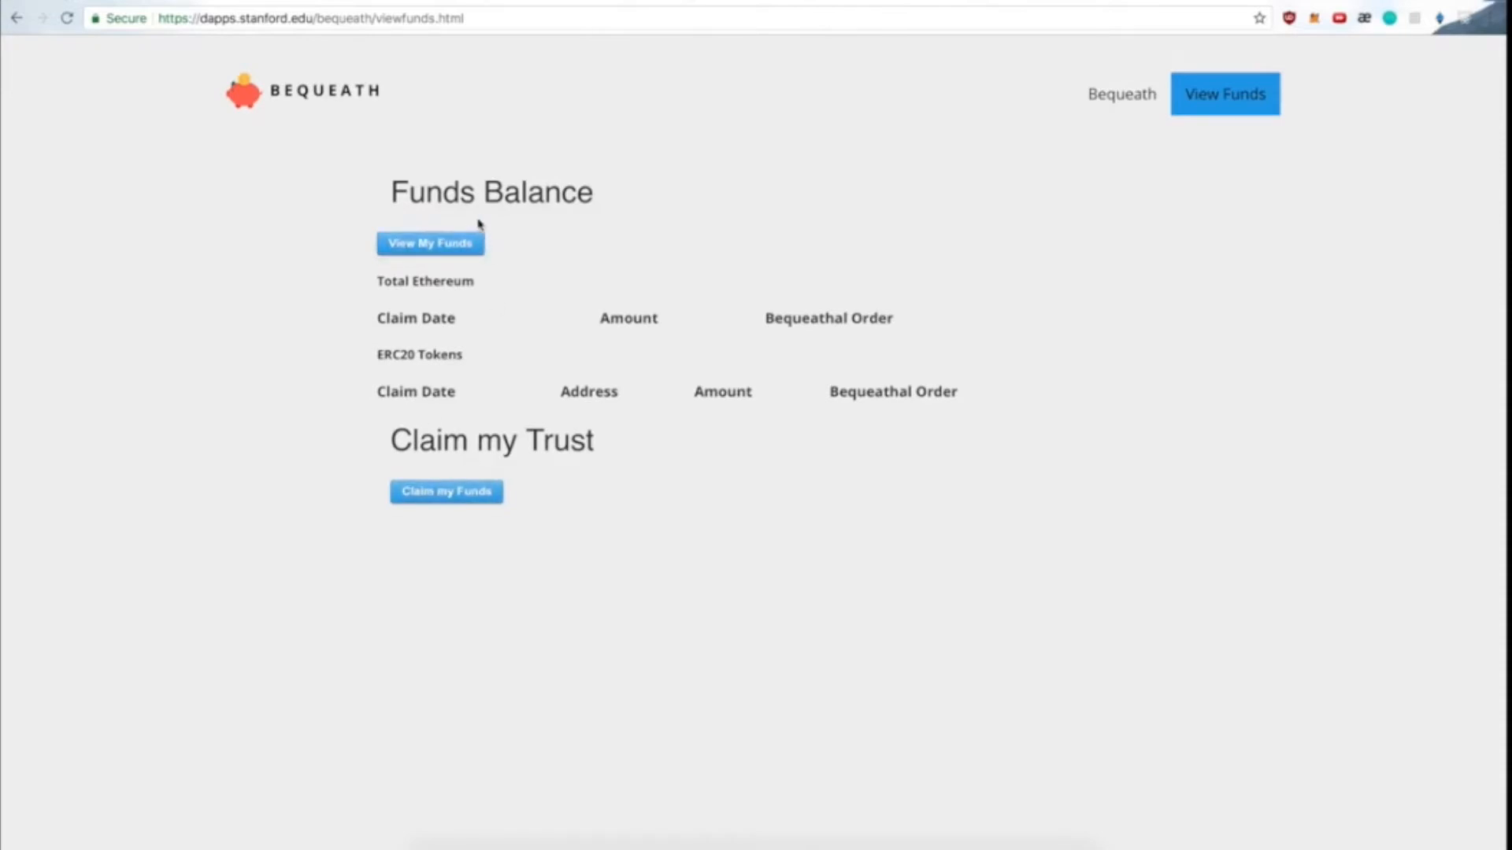
click(430, 242)
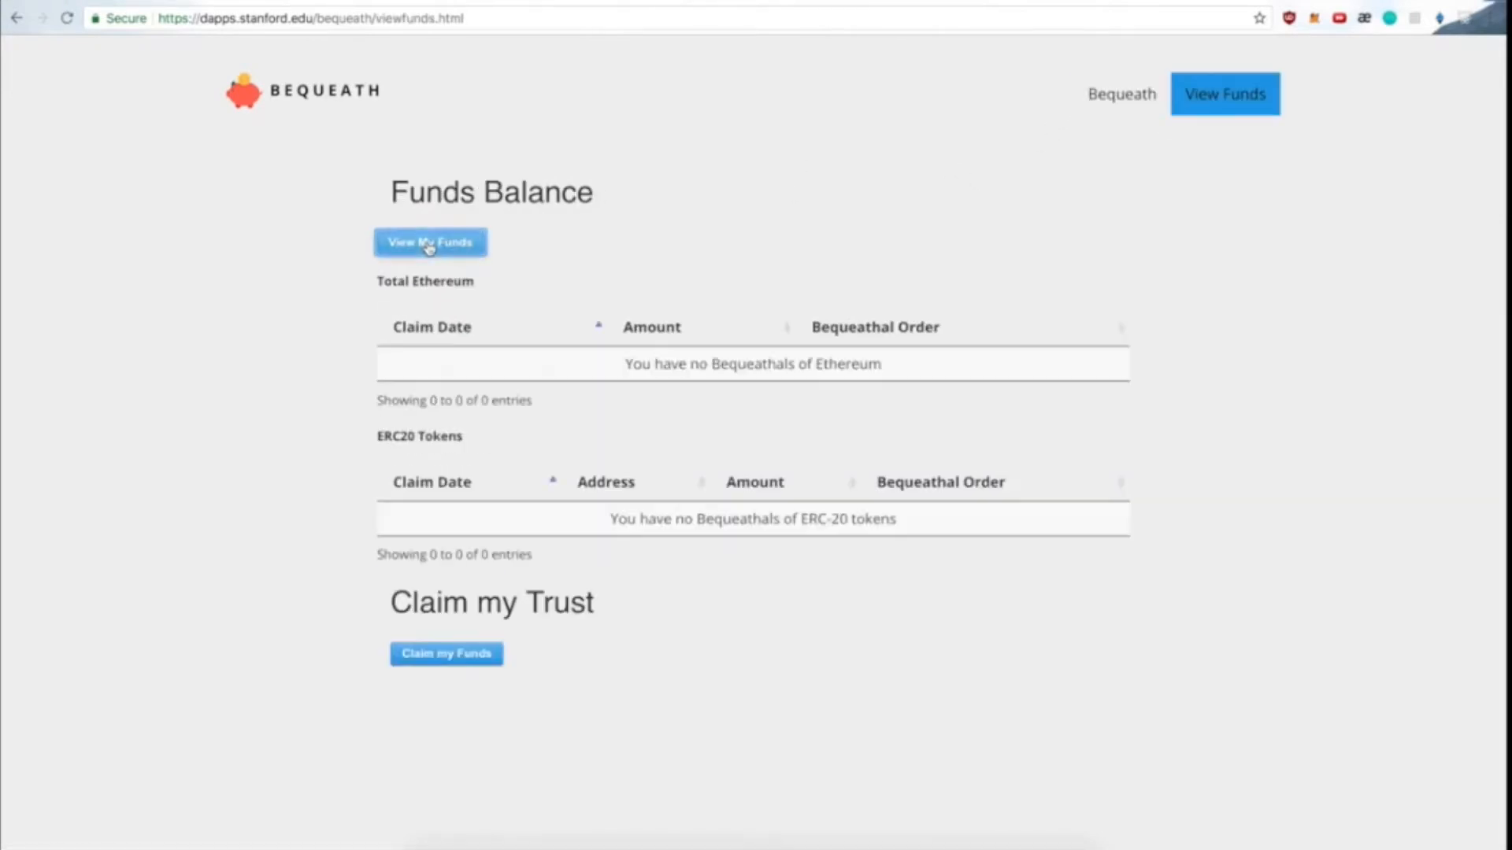
- Fill the beneficiary with the copied wallet address and a June 9, 2018 release date
click(1120, 93)
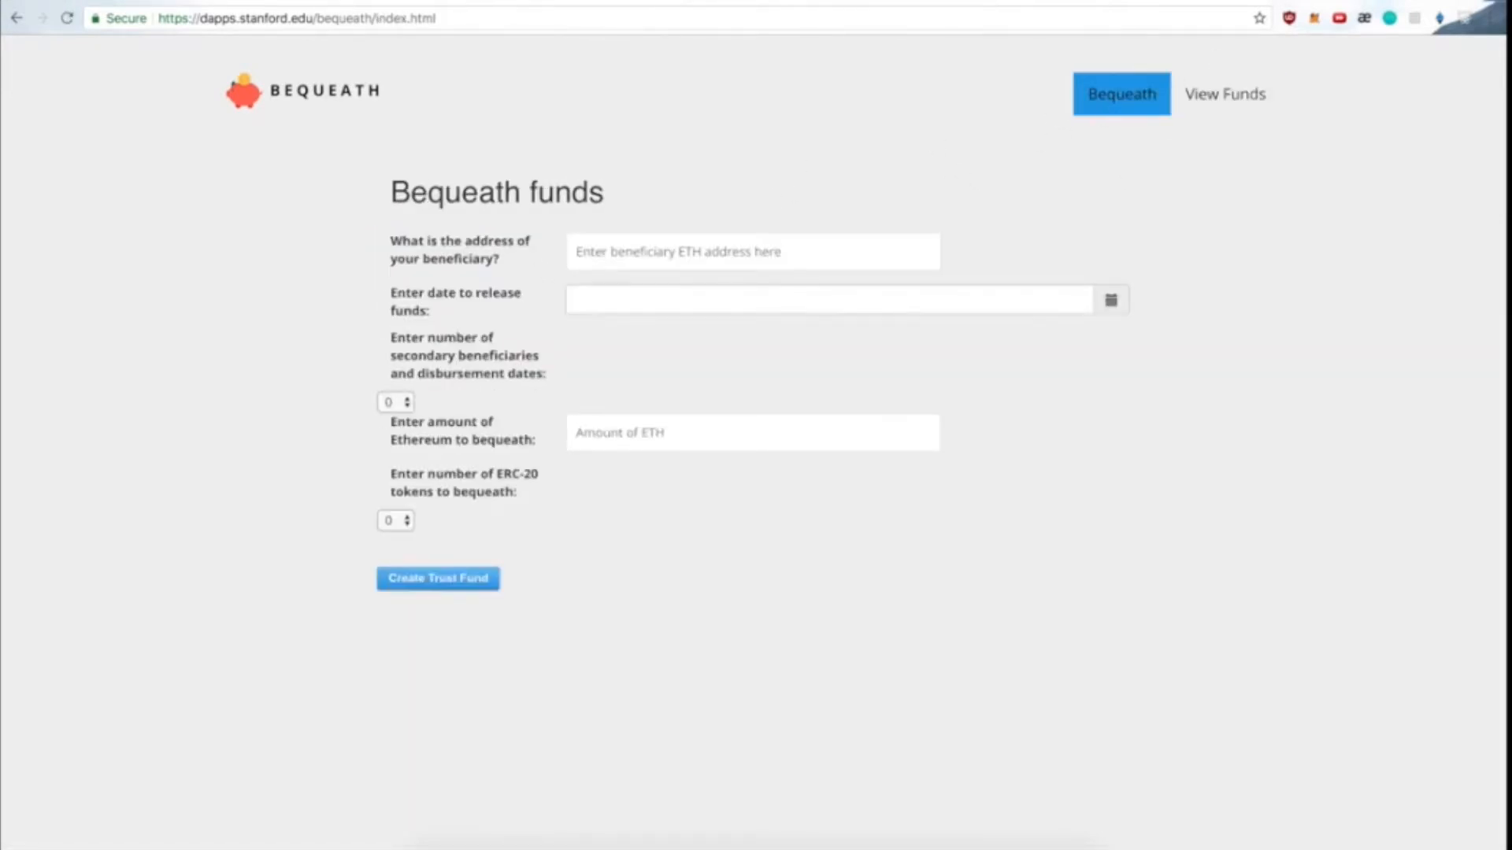
click(1313, 17)
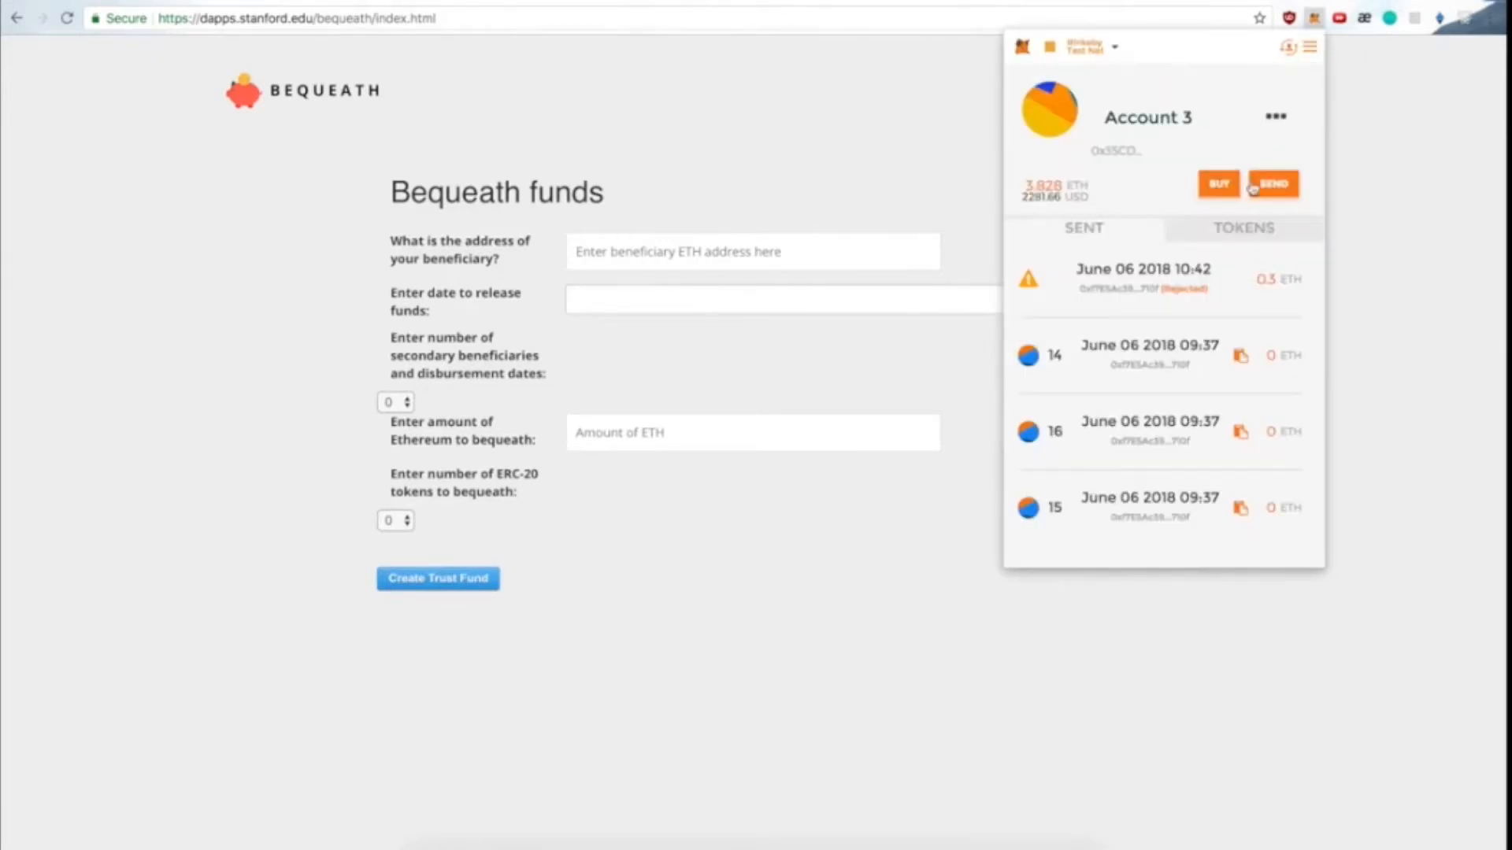
click(1274, 116)
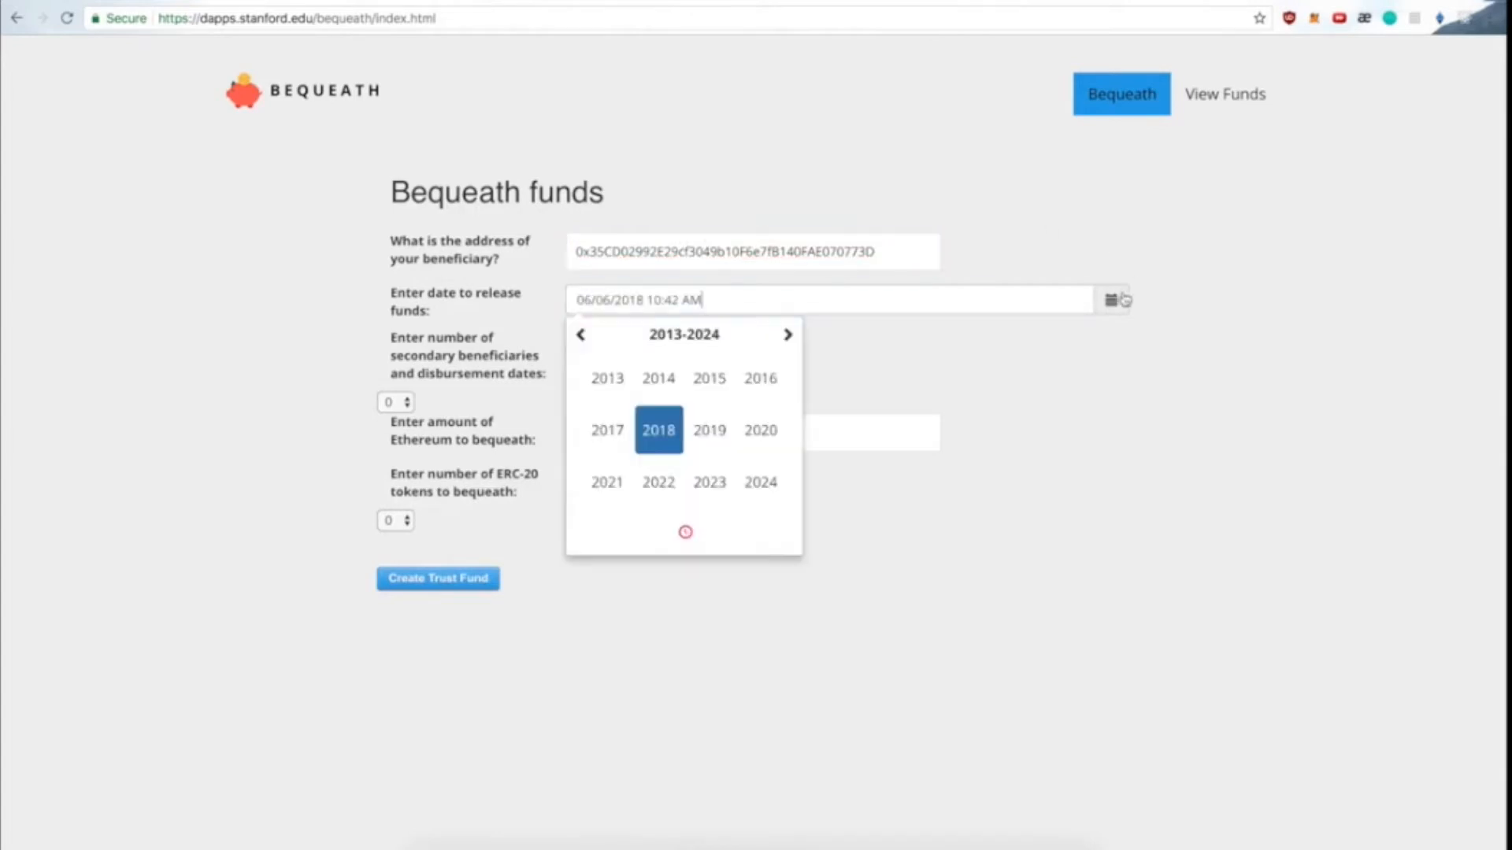
click(658, 428)
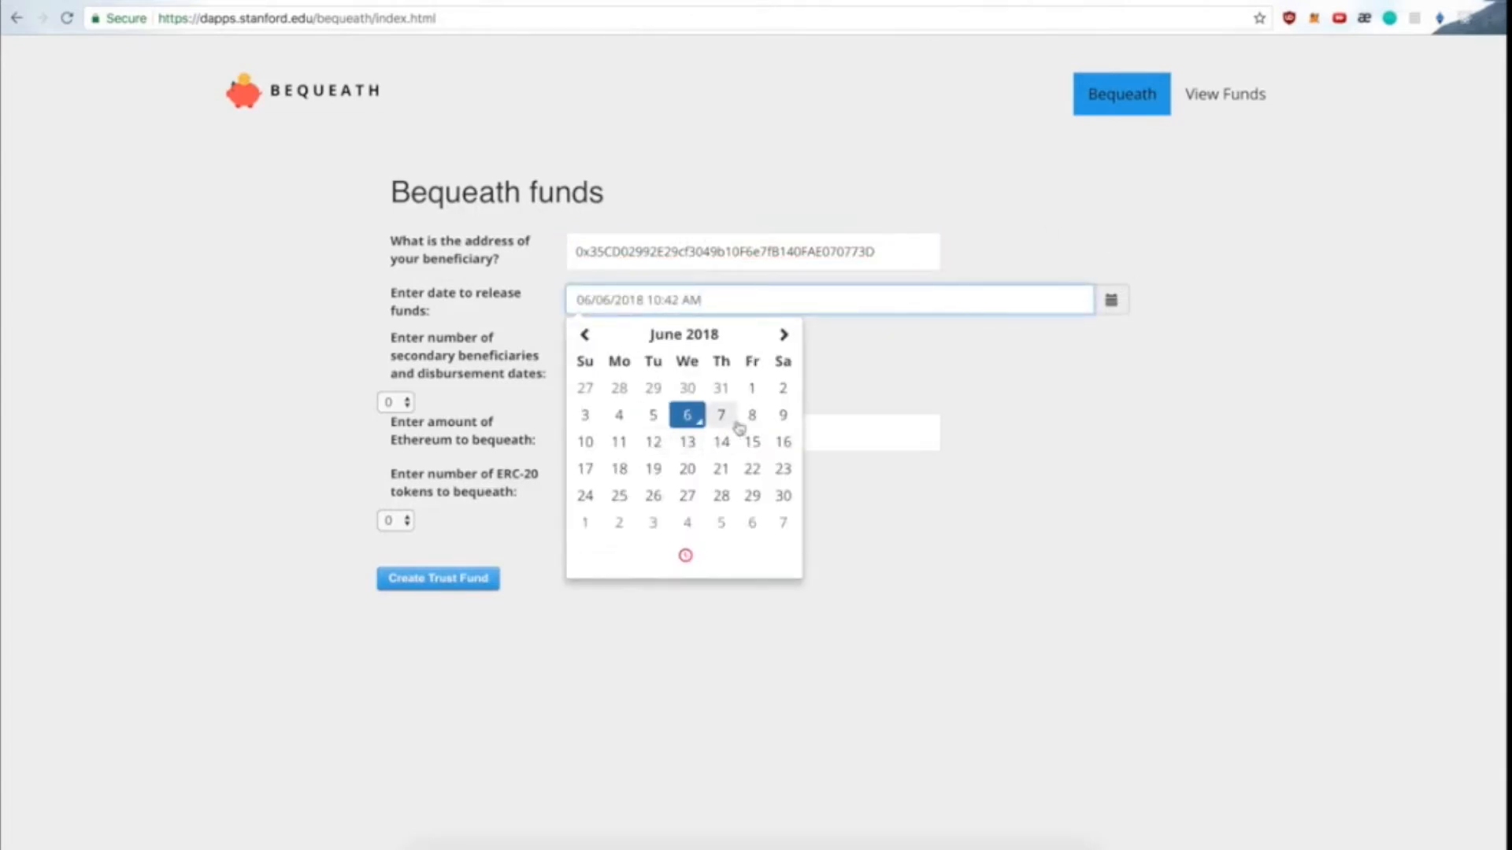
click(783, 414)
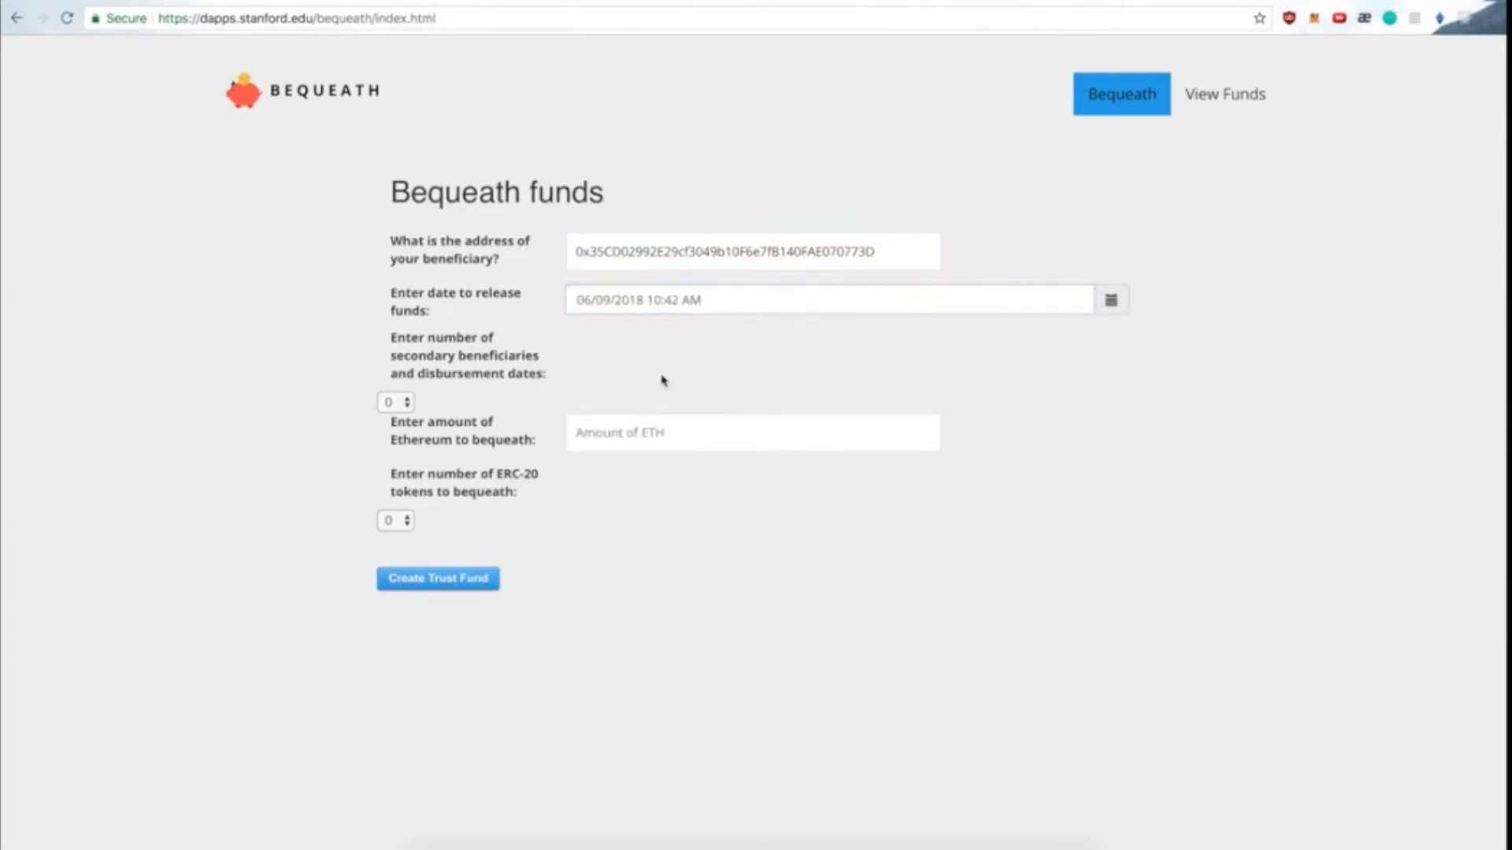
- Enter 0.42 ETH, create the trust fund and dismiss the wallet's sent-transactions list
text(0.42)
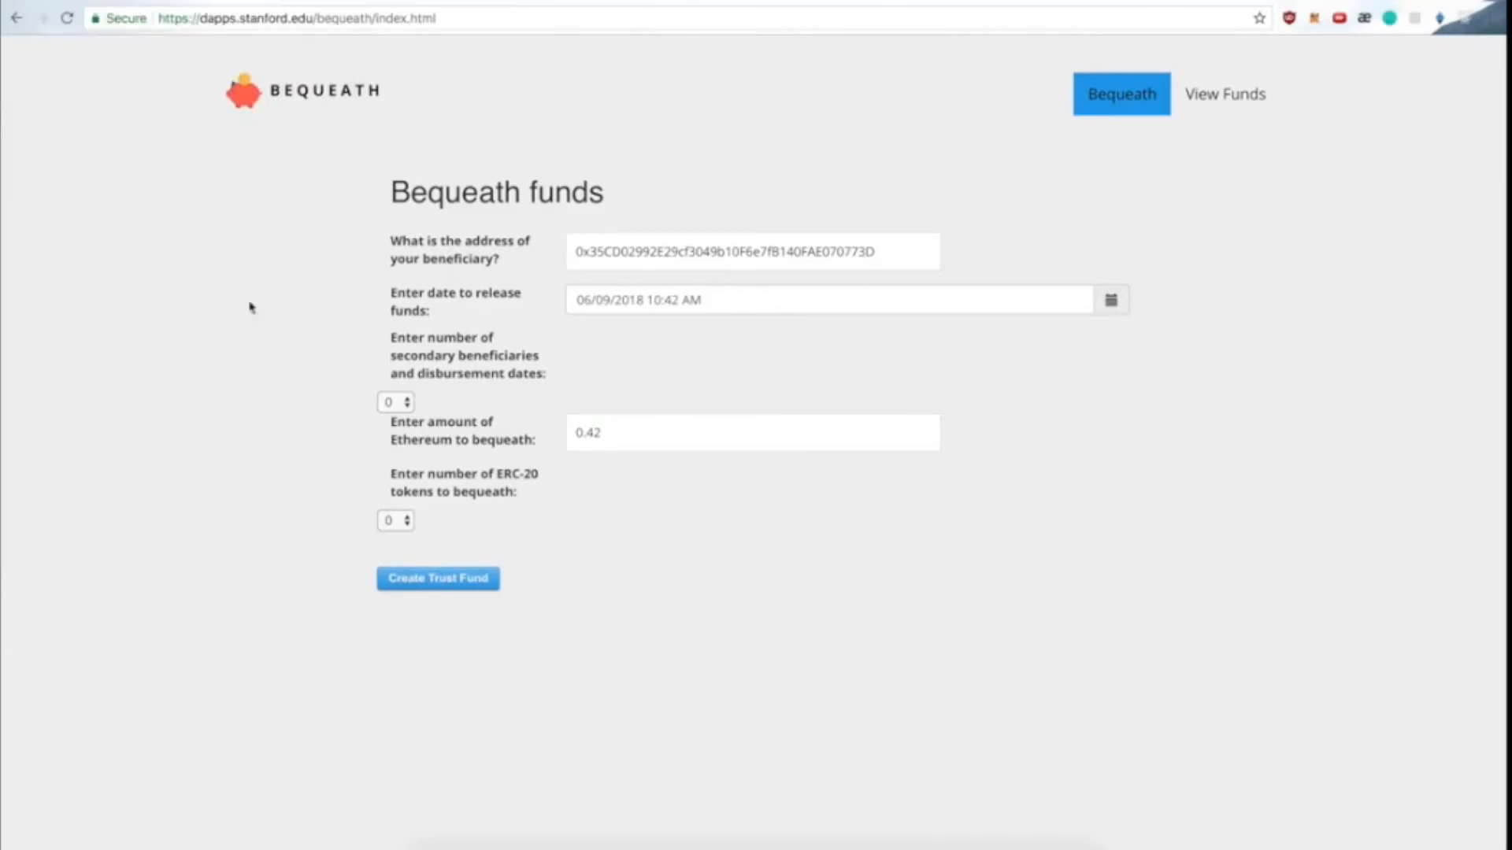
click(1314, 18)
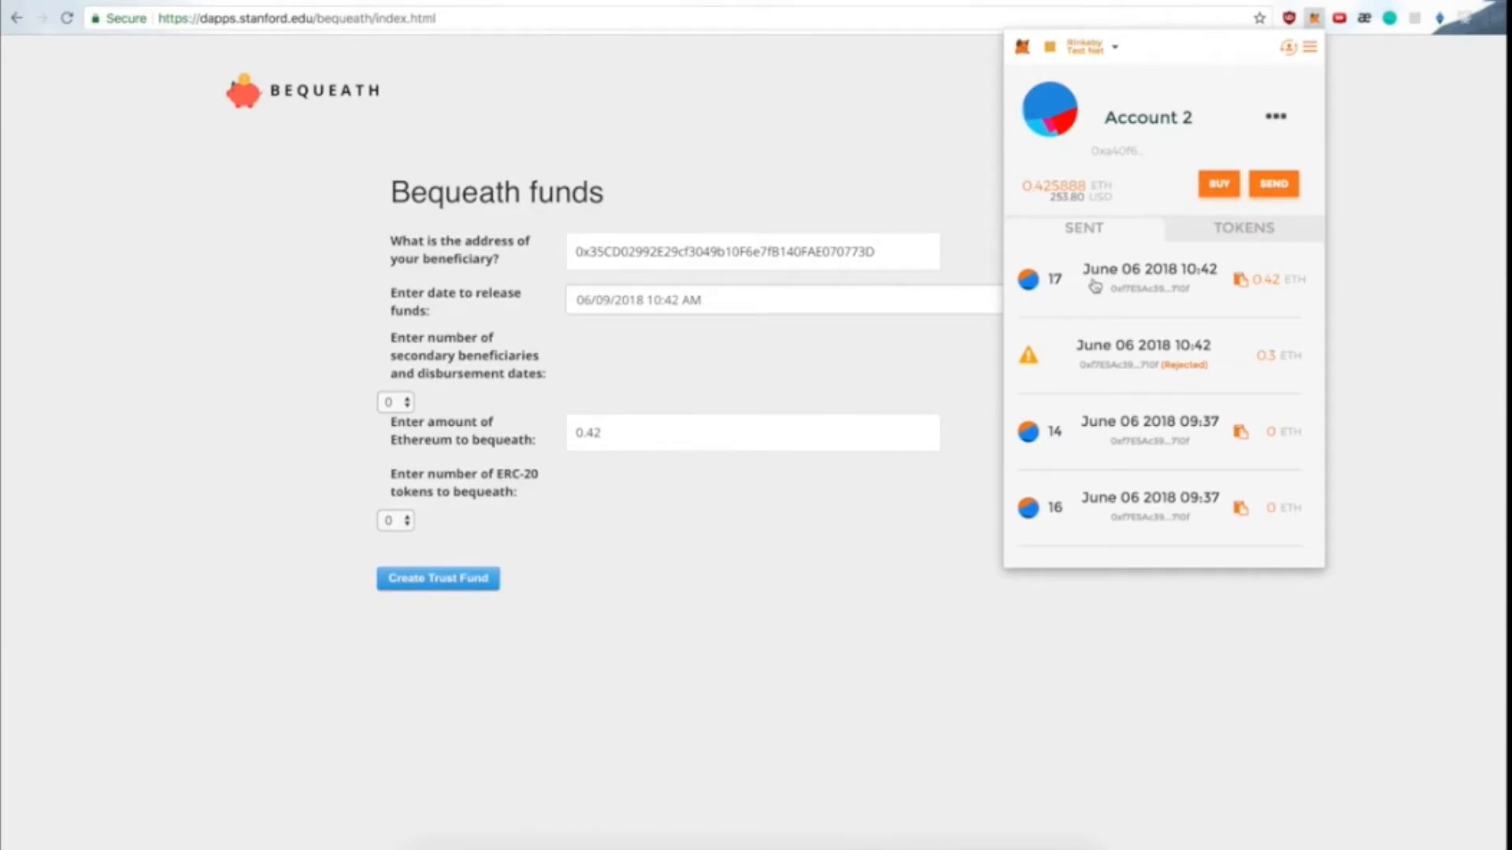
click(1148, 117)
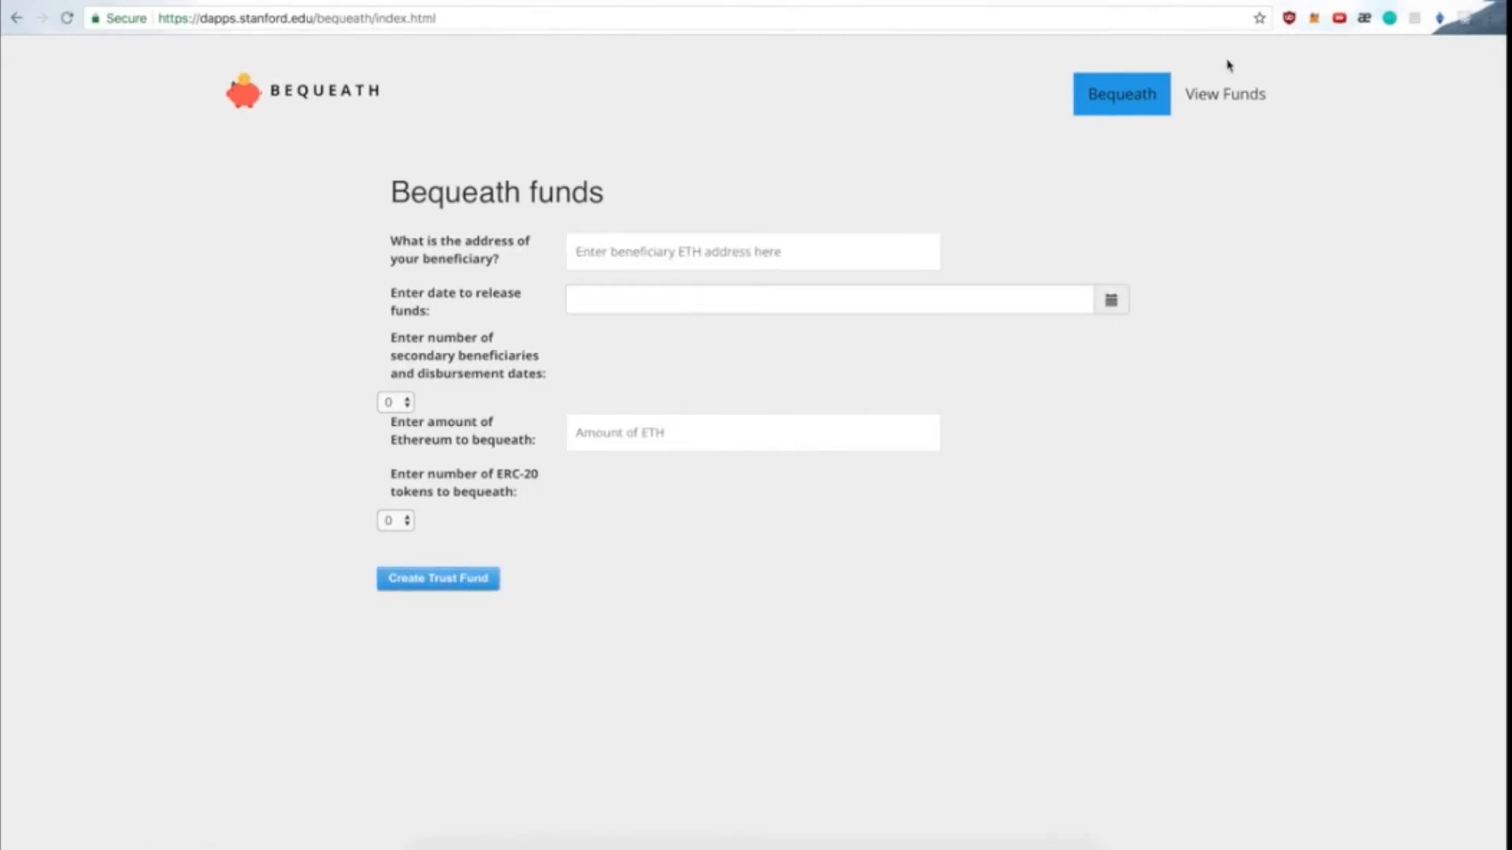
- List this account's funds showing the 0.45 and 0.42 ETH bequeathals and two token entries
click(1224, 93)
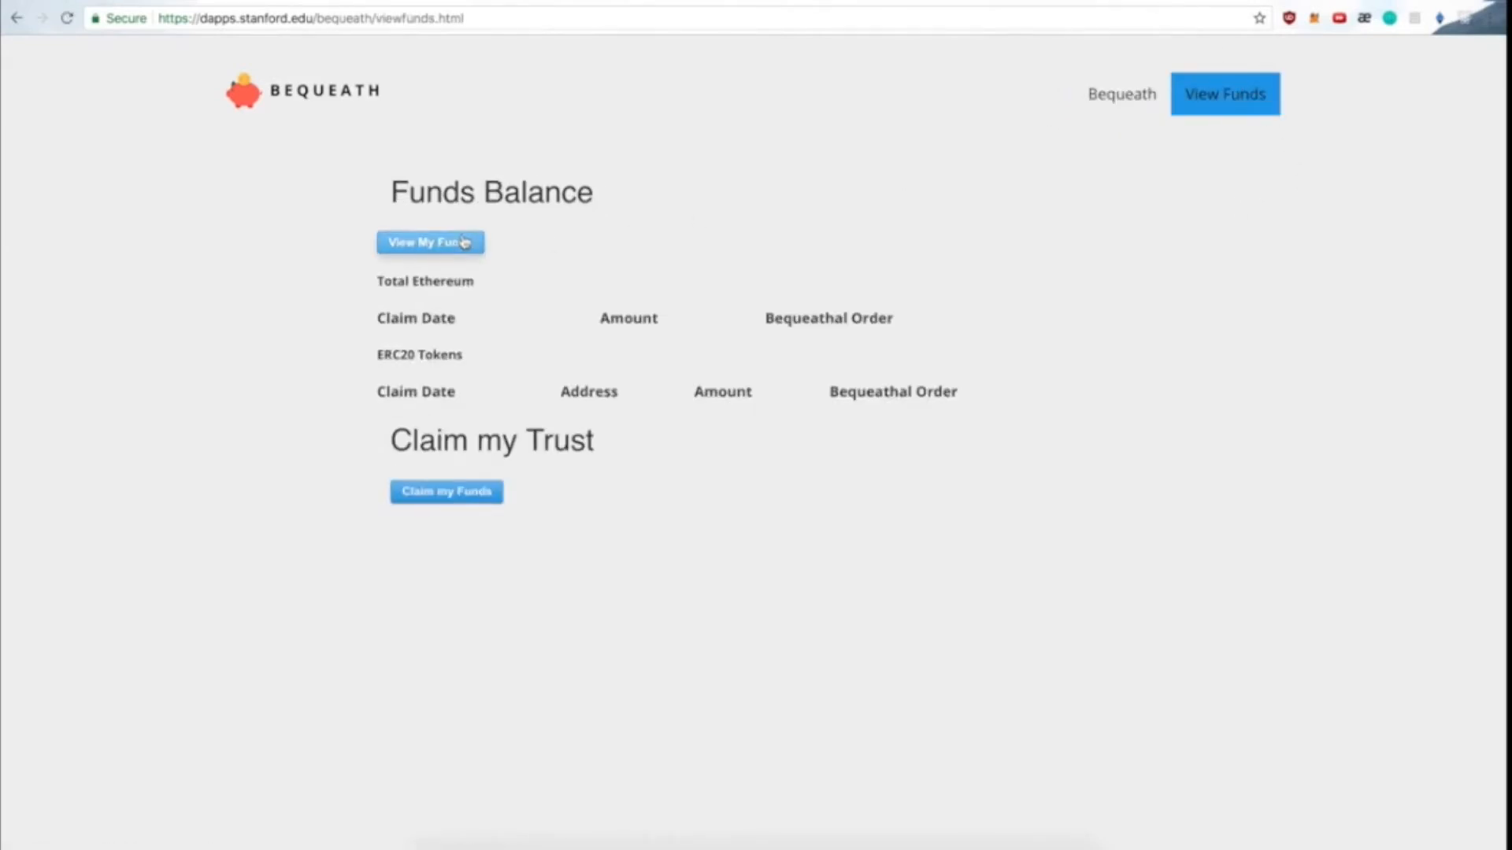
click(430, 243)
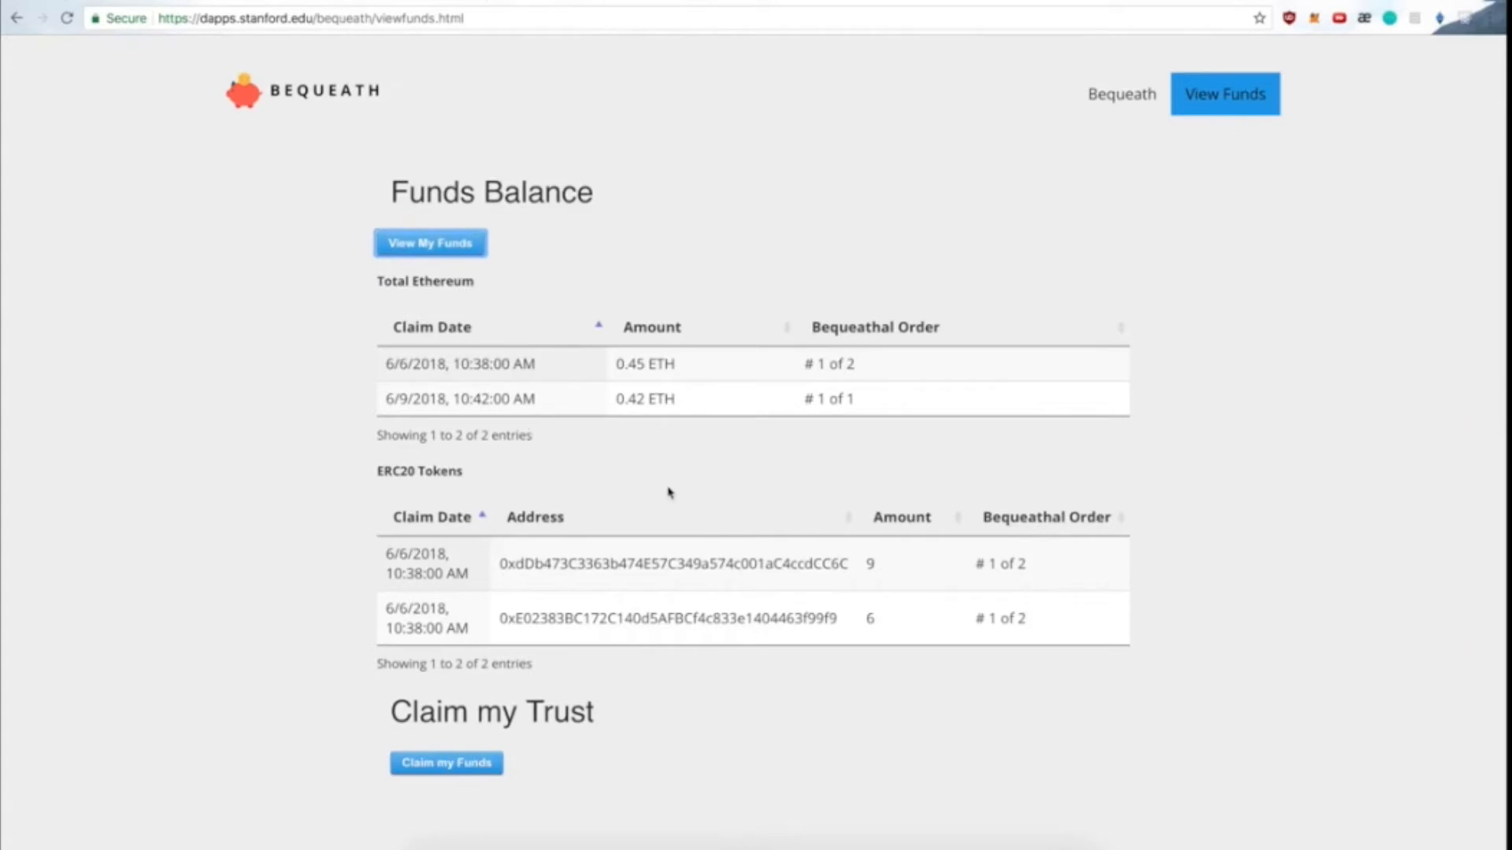
mouse_move(636, 477)
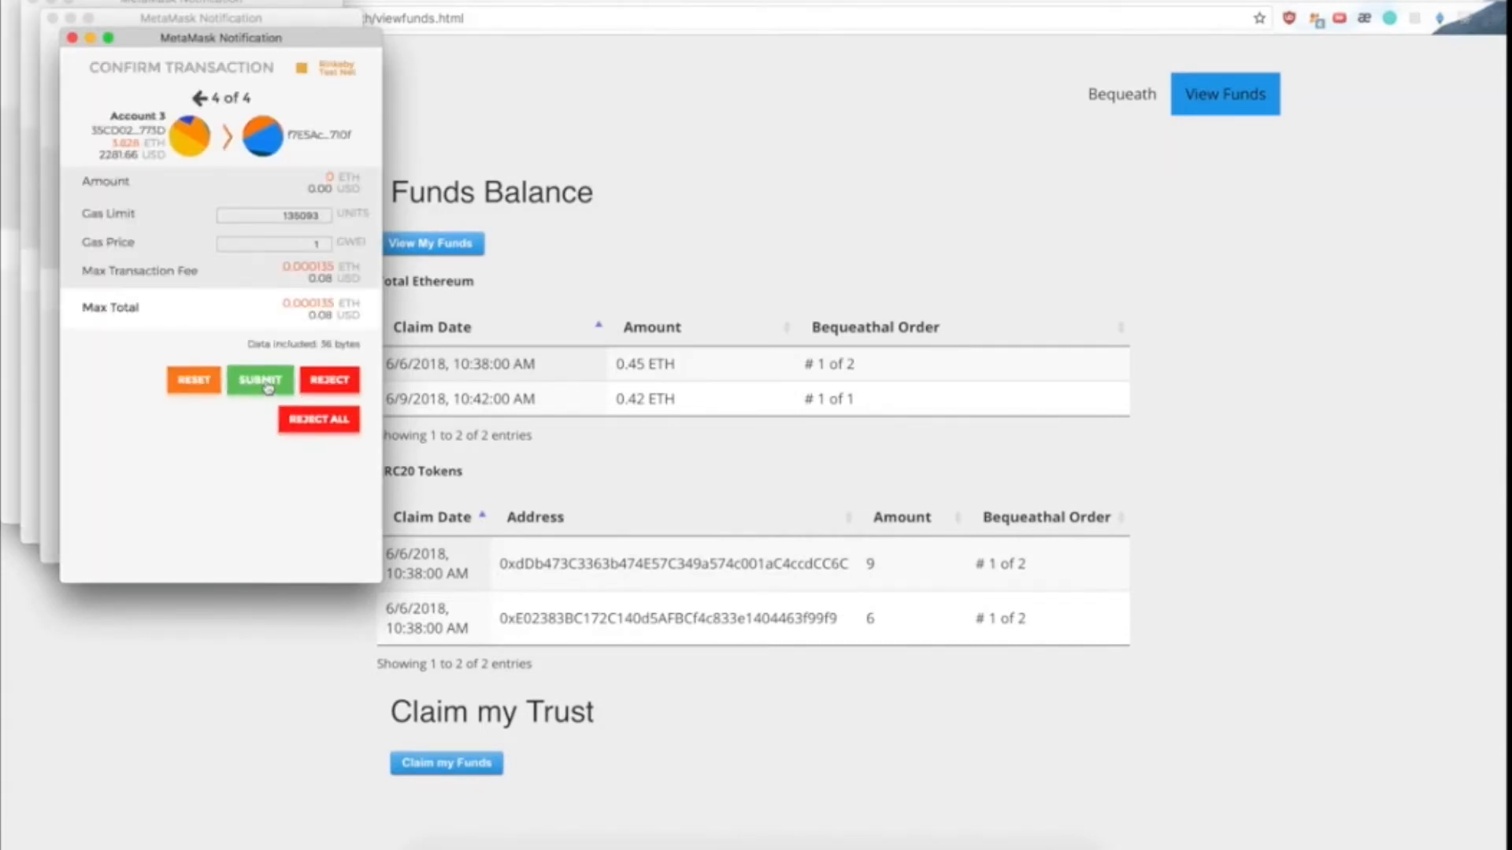
- Submit all four pending claim transactions in MetaMask
click(259, 379)
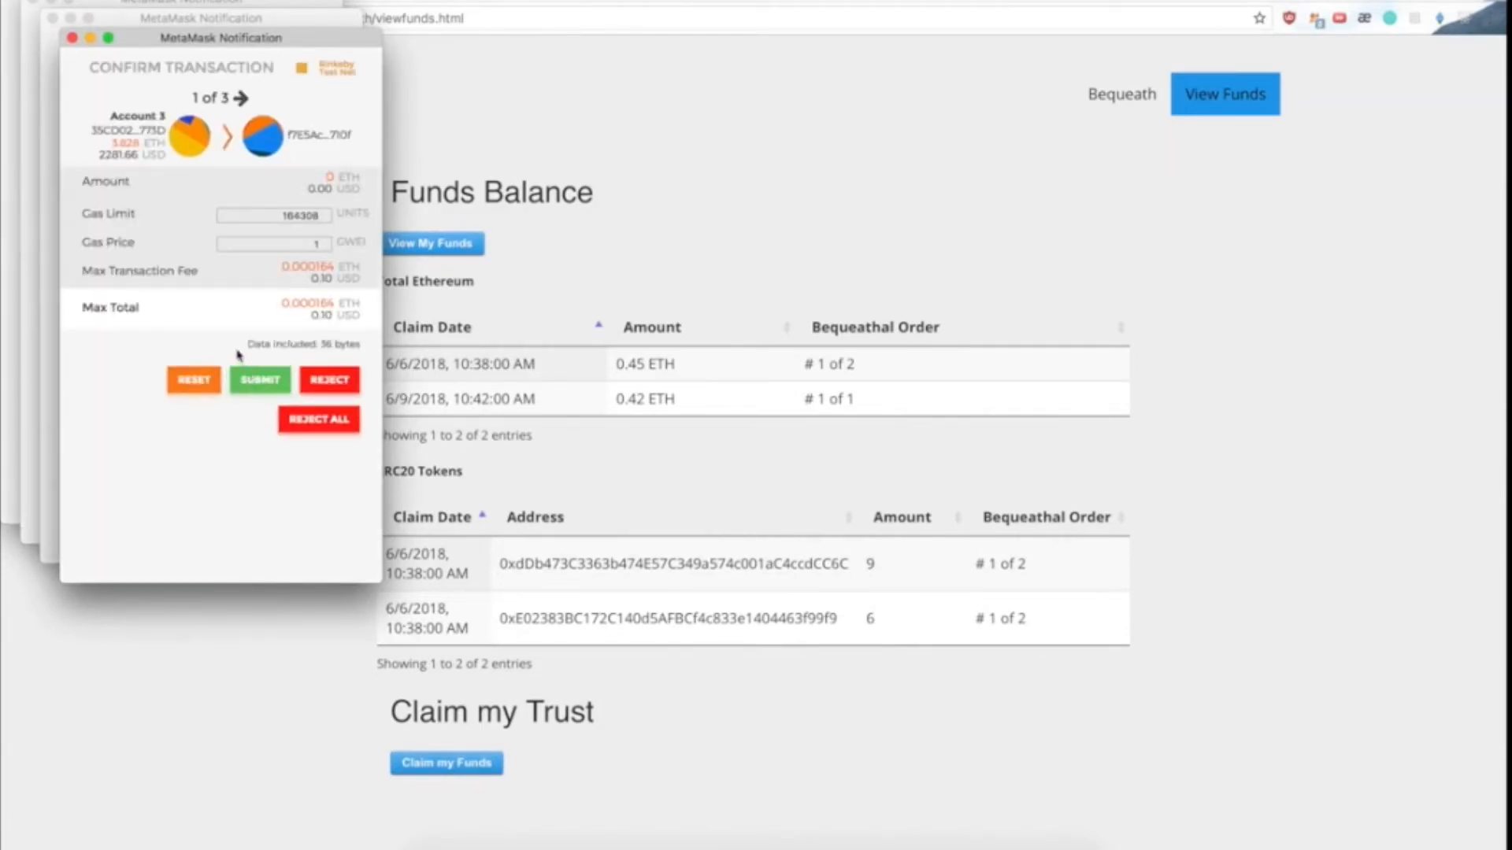
click(260, 380)
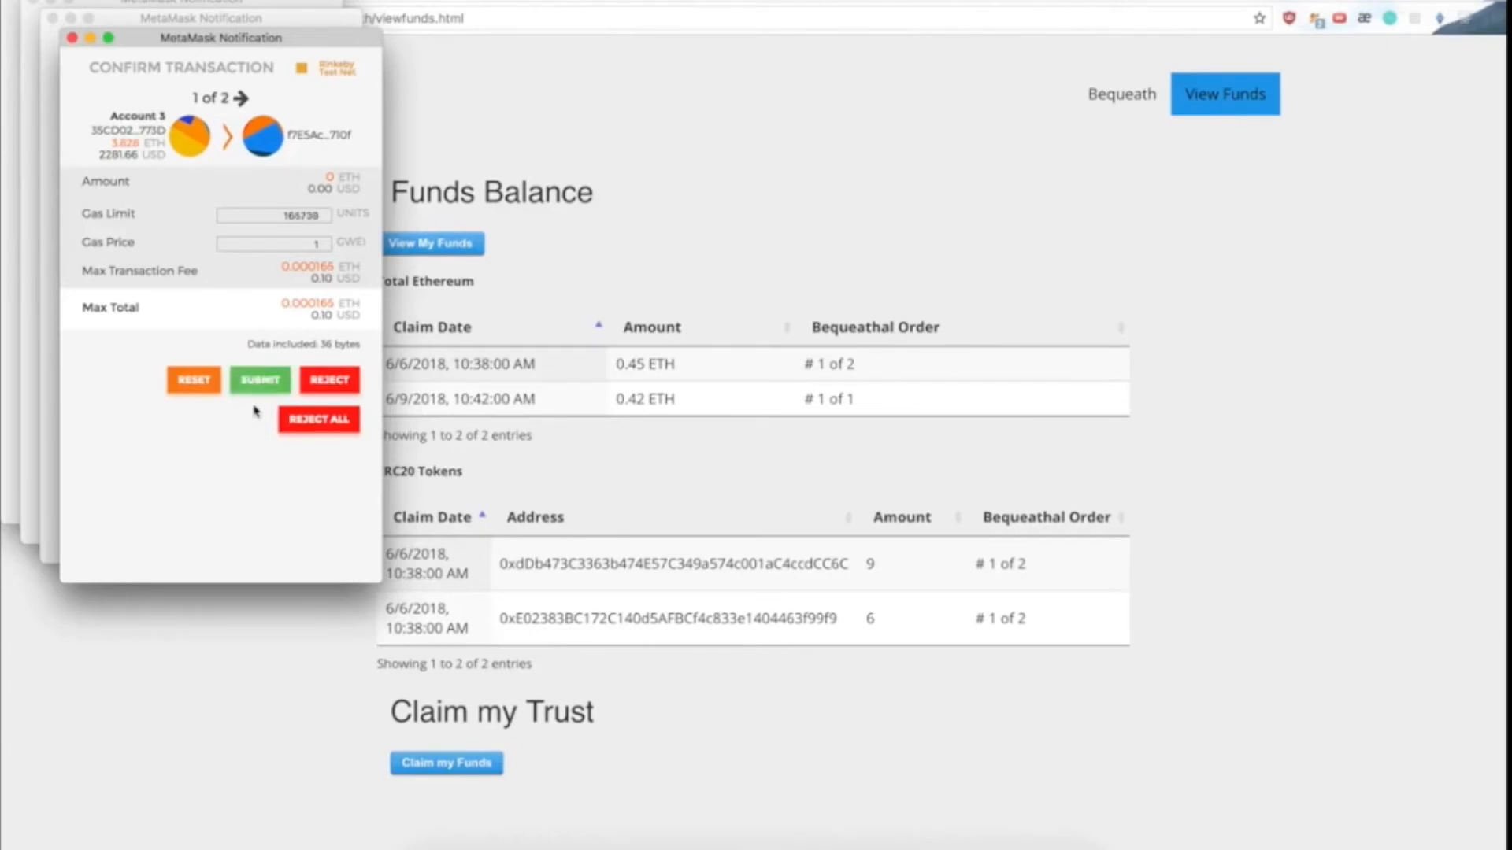
click(260, 380)
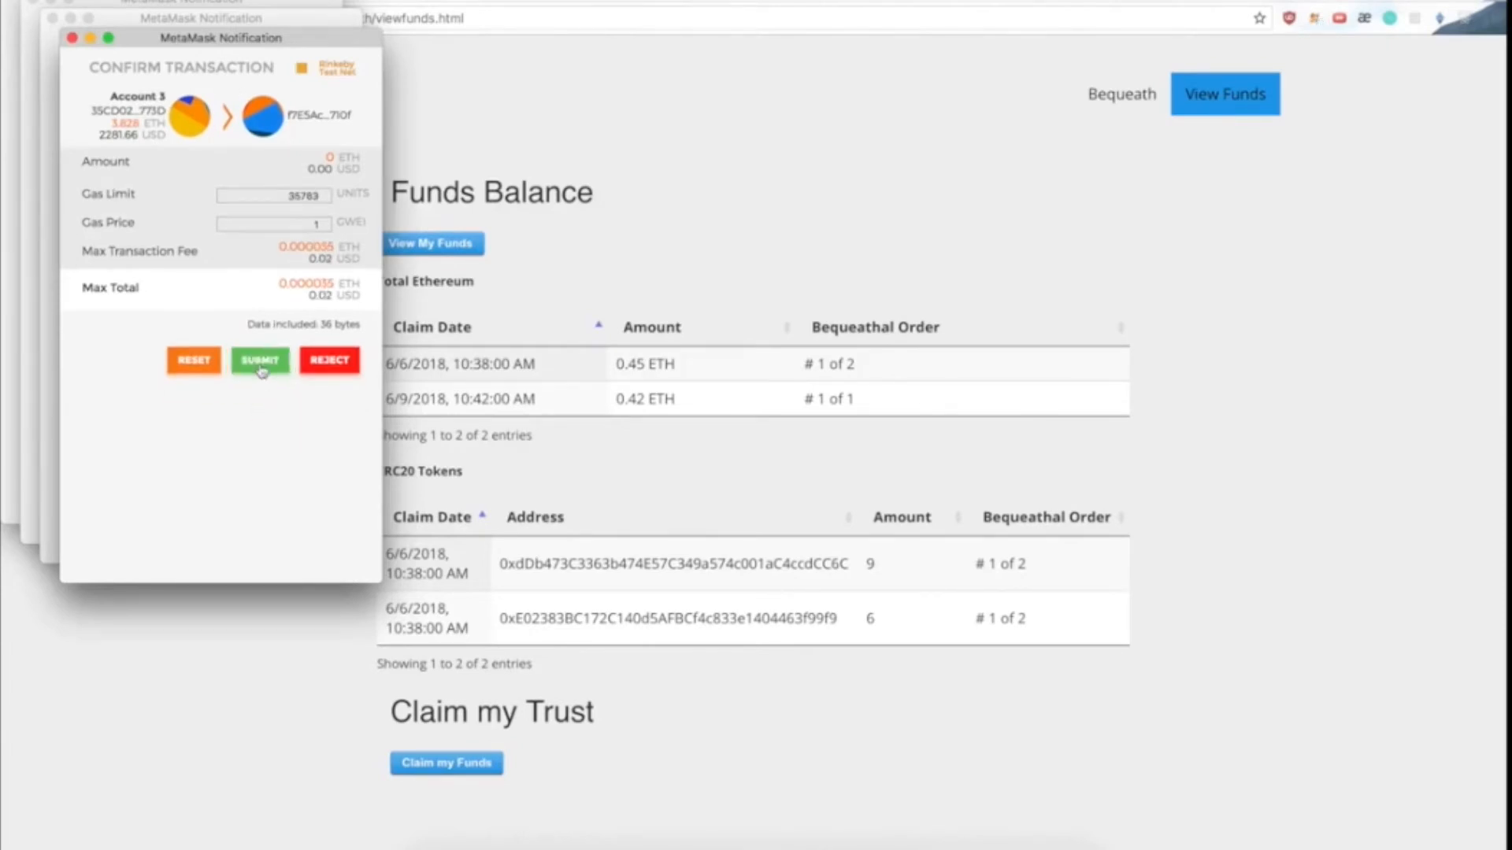
click(258, 359)
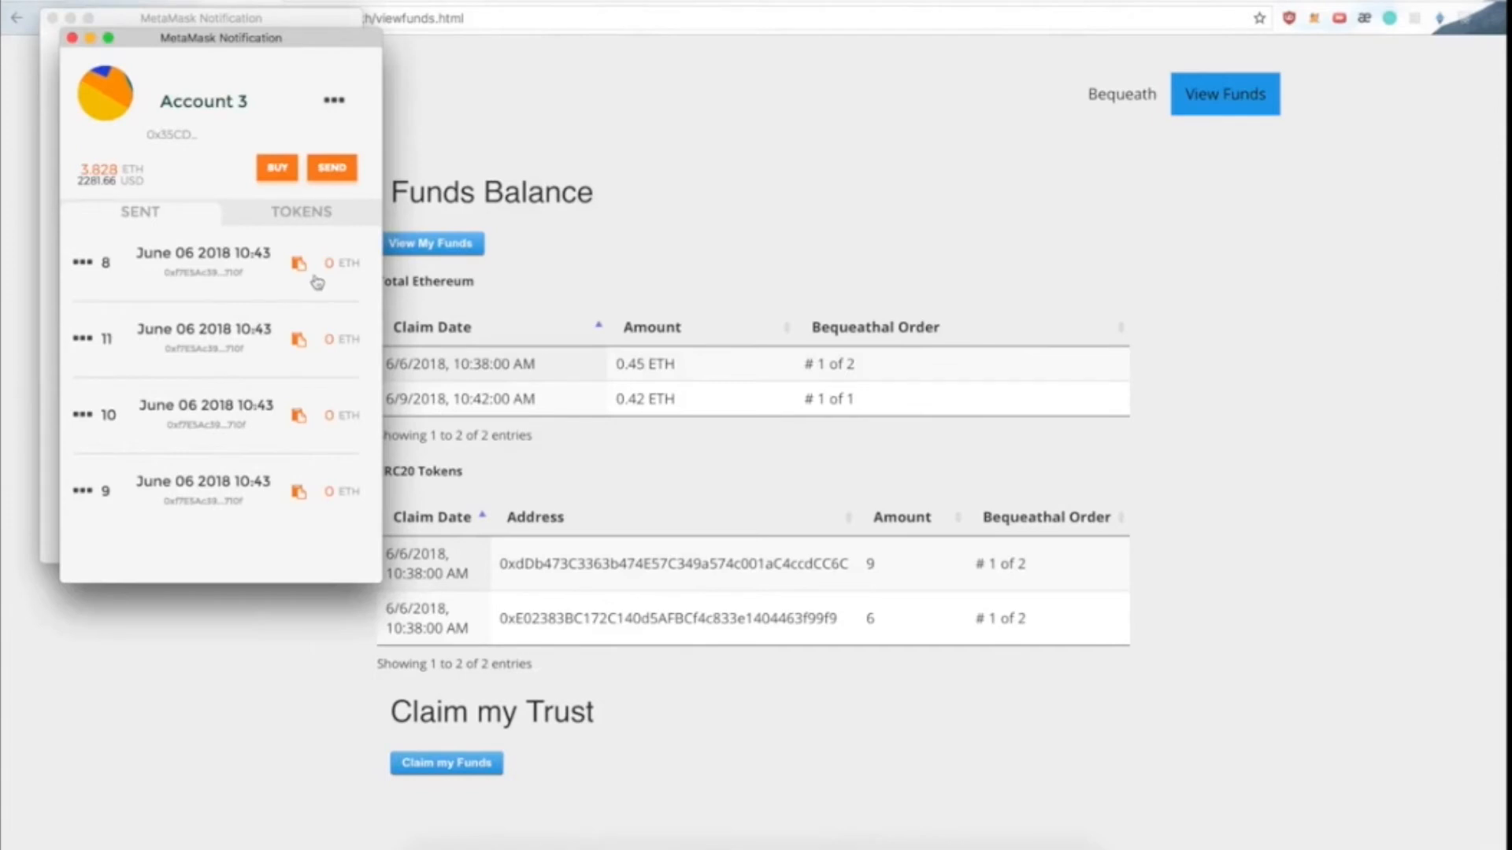
mouse_move(110, 75)
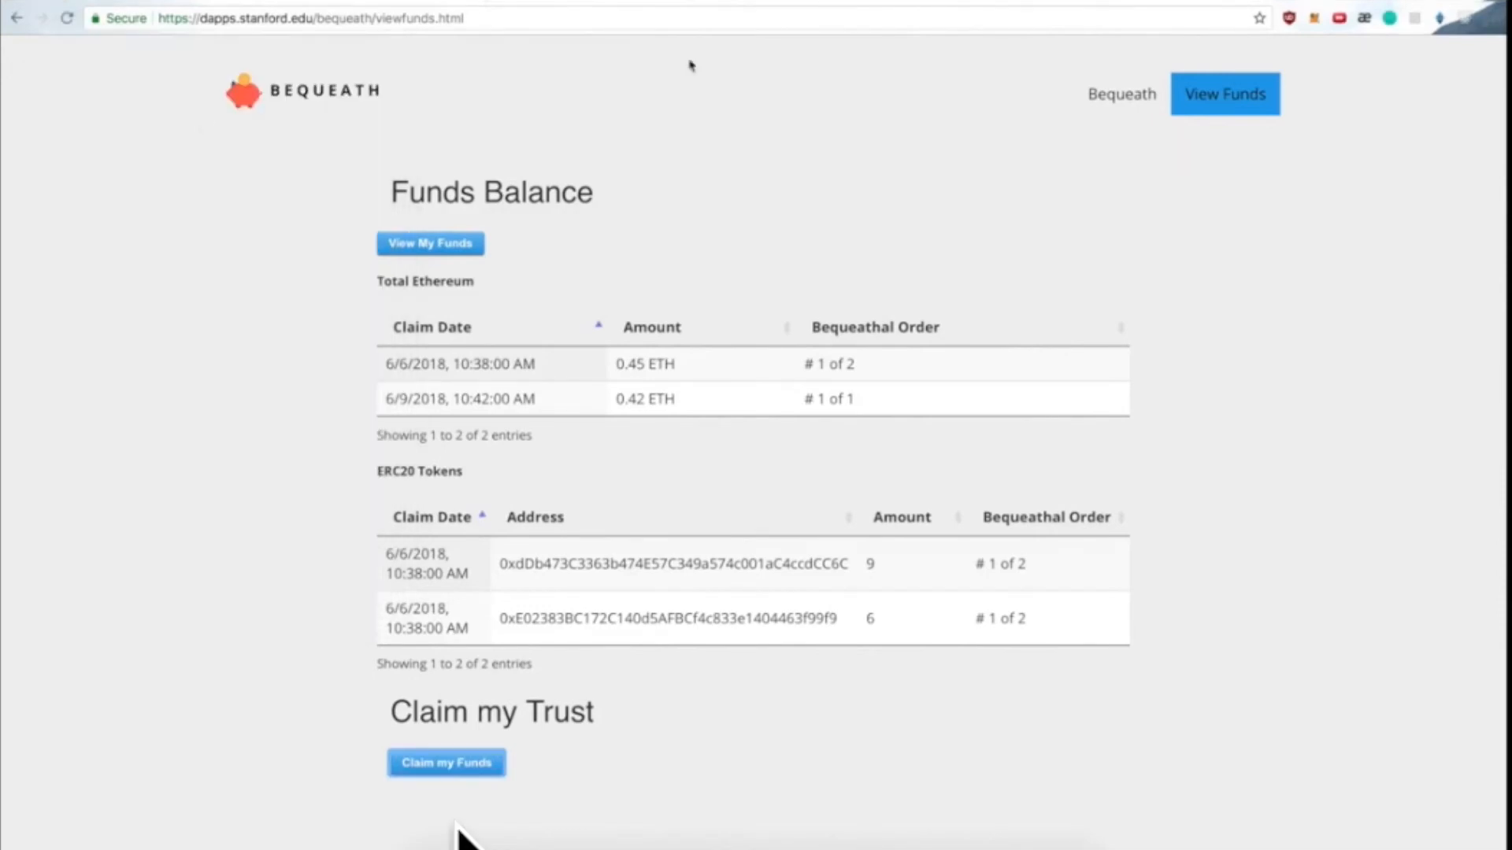
- Refresh the Funds Balance listing, which now shows no entries
click(1313, 17)
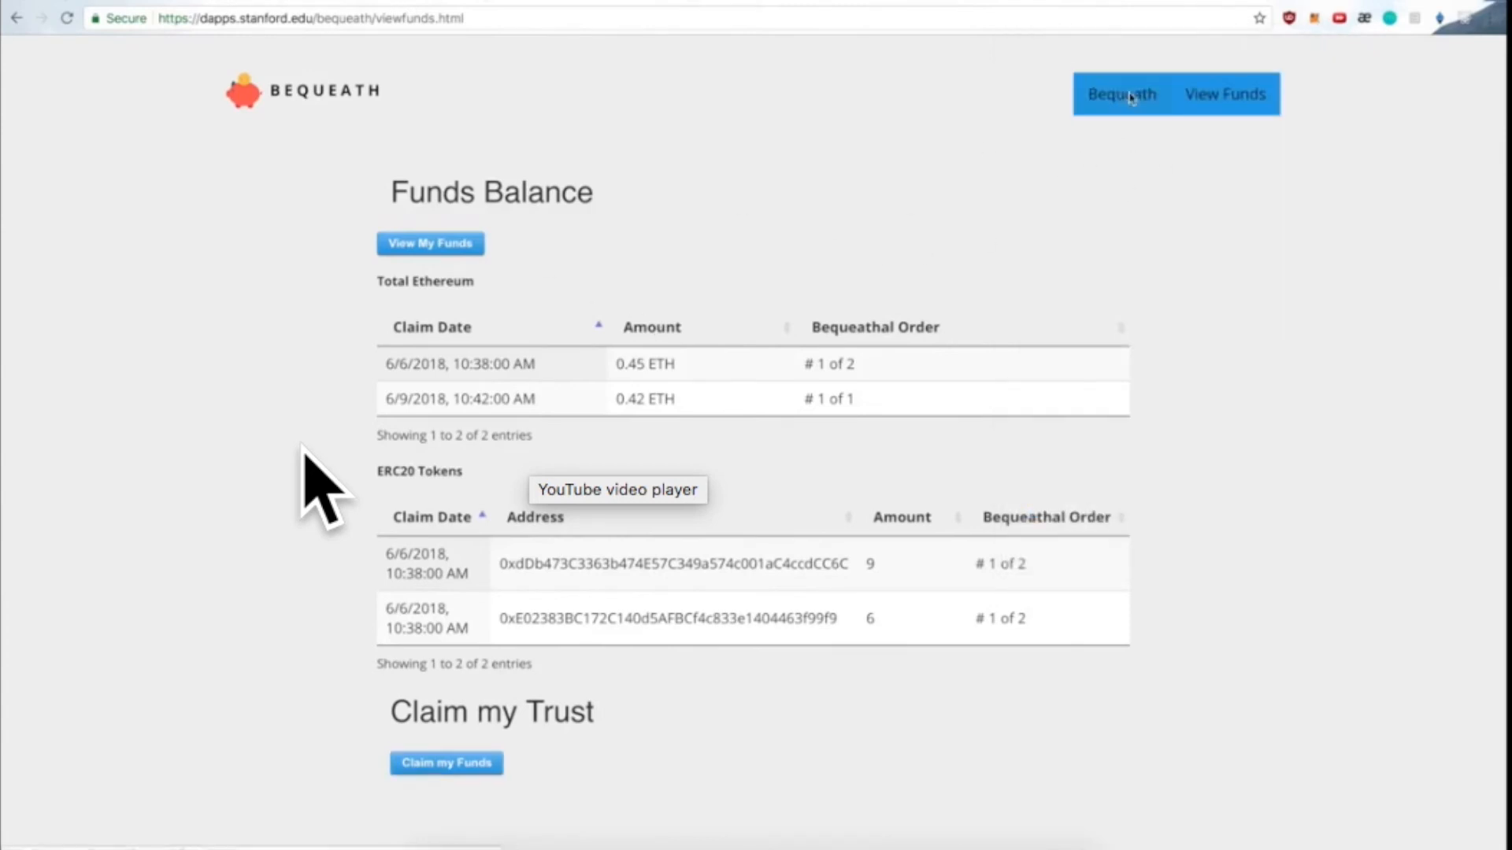
click(430, 243)
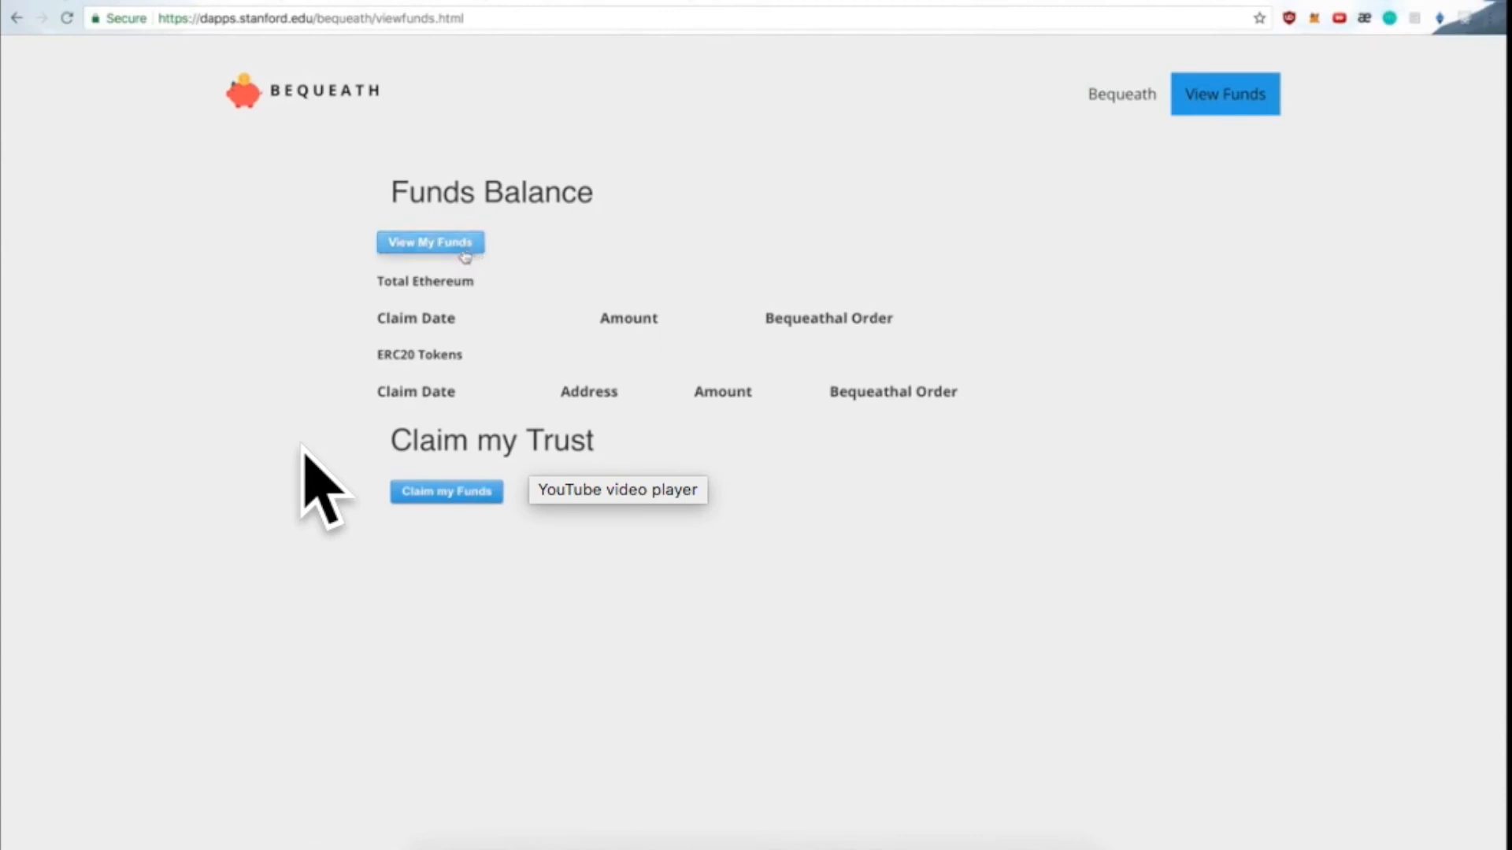